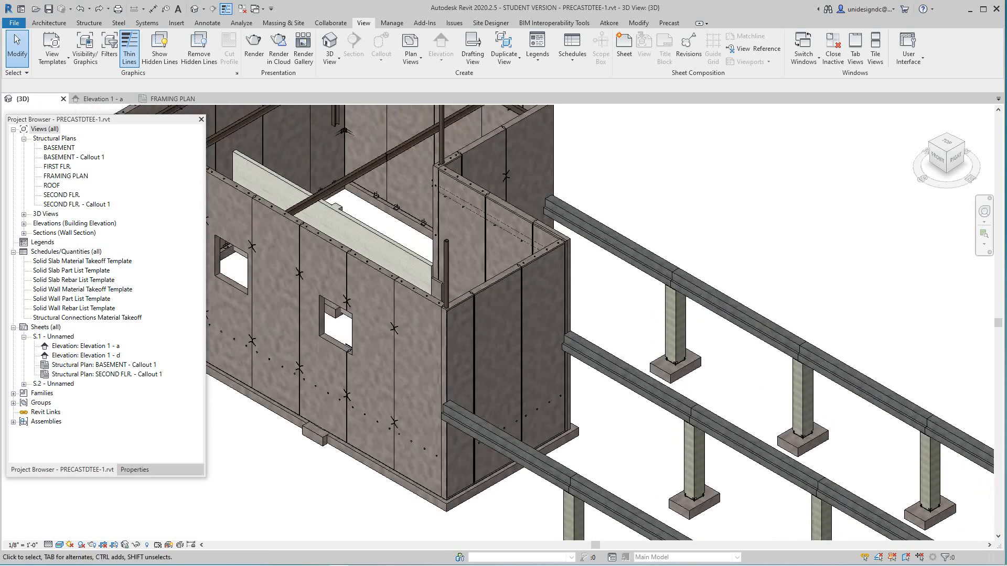
- Filter the Atkore family catalogue to Power_Strut / 1-58_Metal_Framing and scroll to the brackets
click(607, 22)
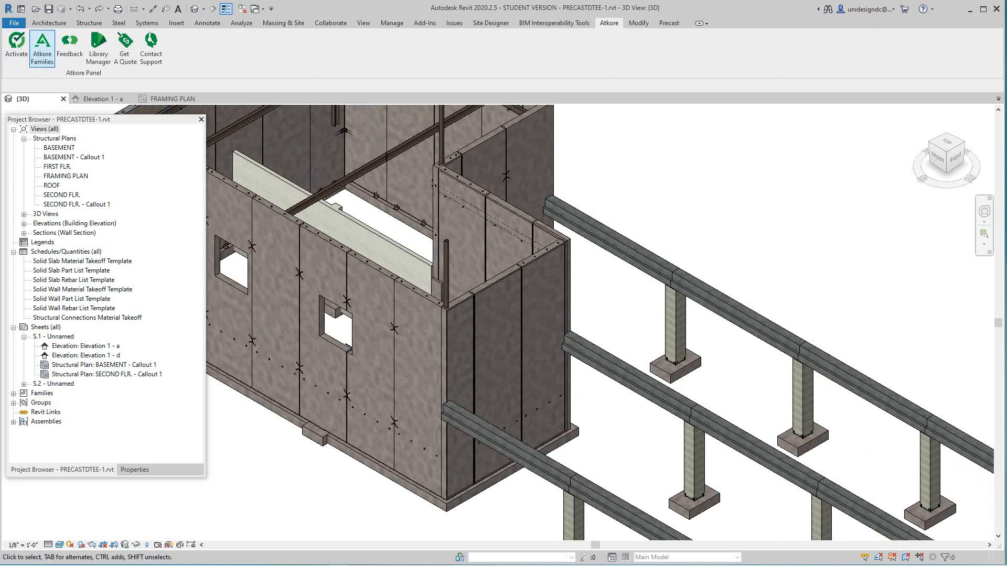
mouse_move(42, 48)
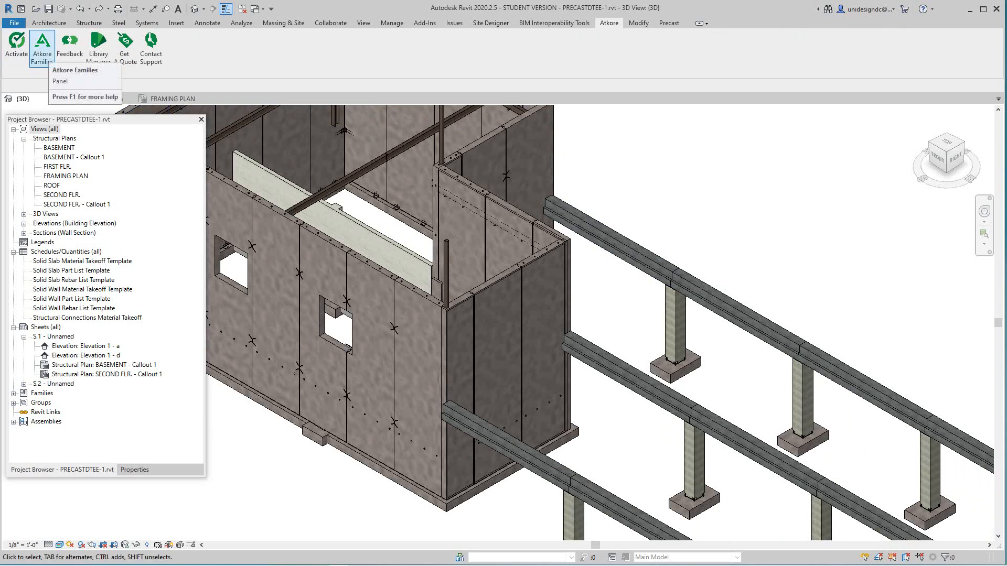
click(42, 45)
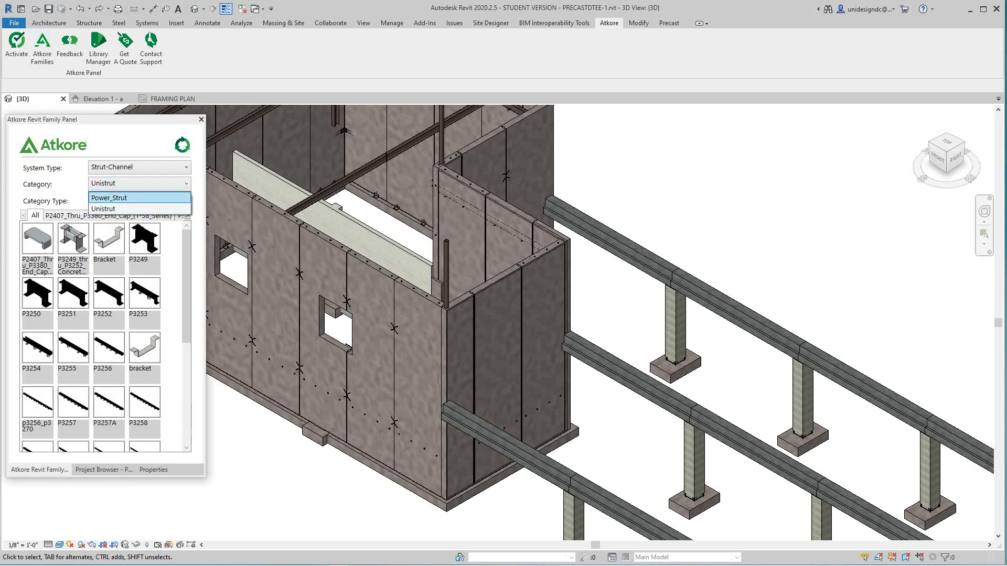
click(109, 197)
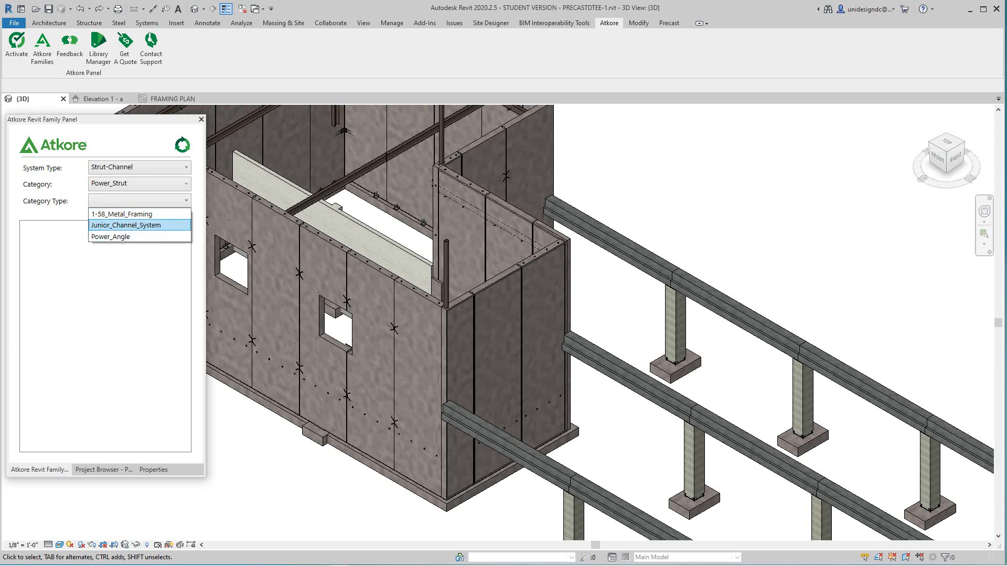
click(121, 213)
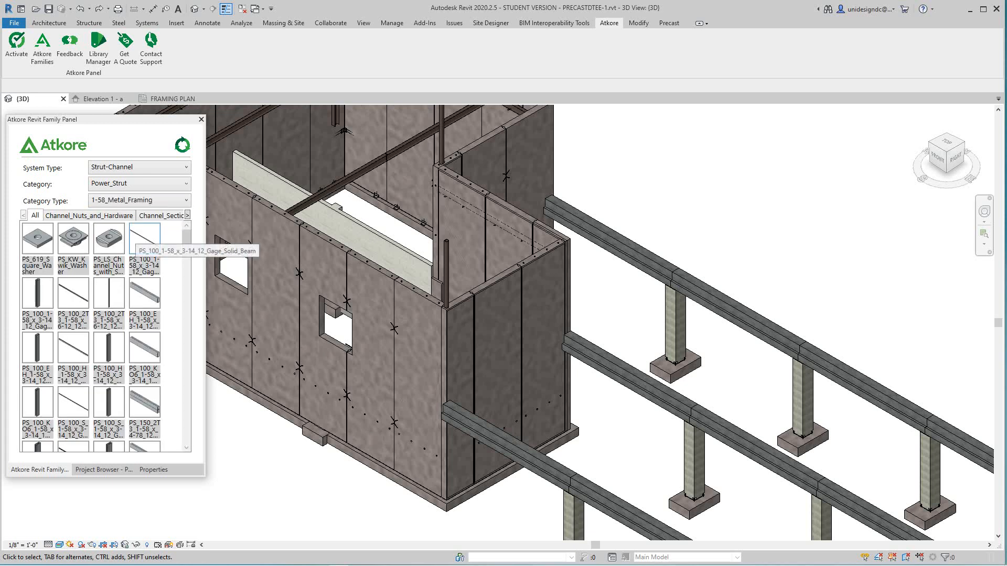
scroll(down, 3)
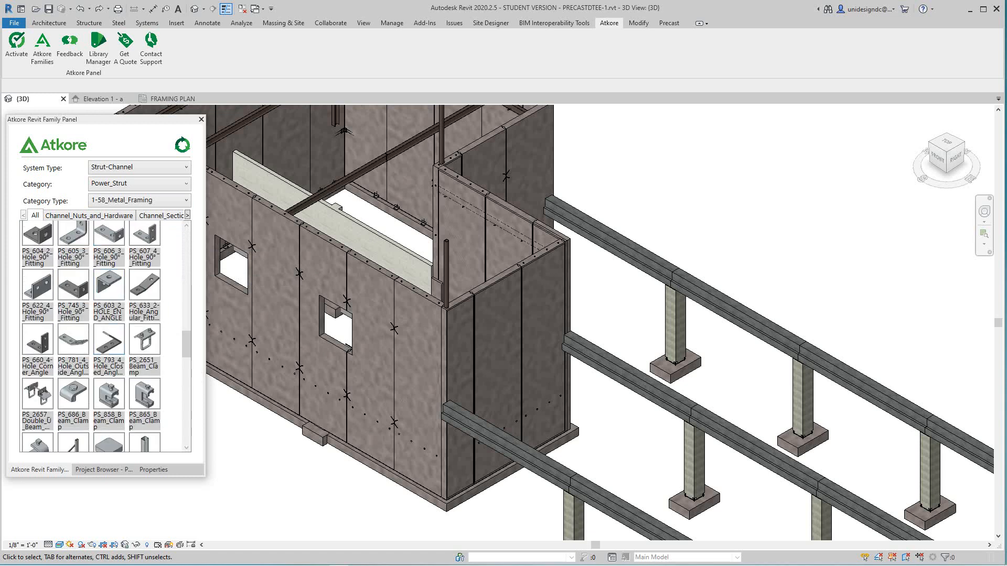
scroll(down, 3)
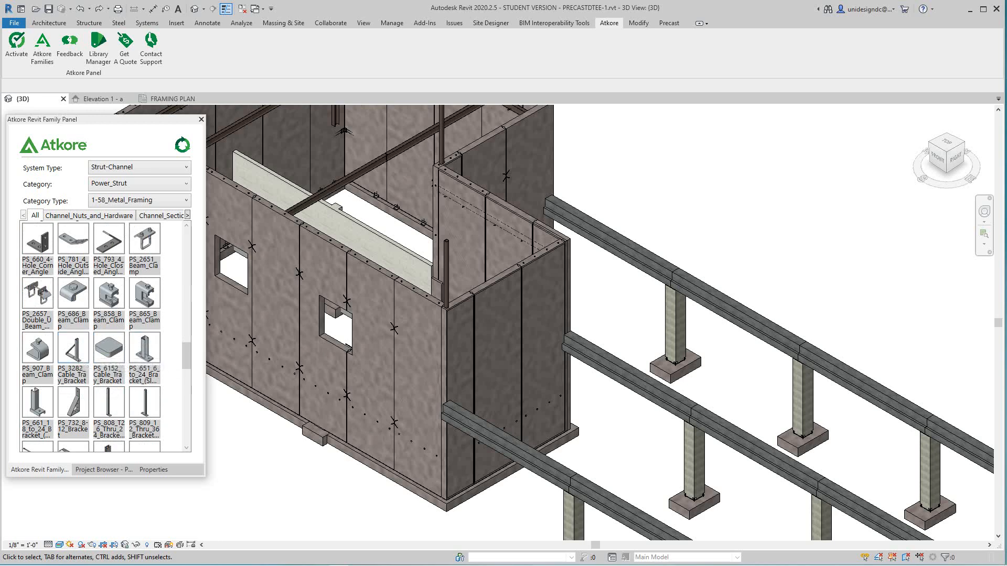
- Place a PS_3282_Cable_Tray_Bracket on the wall panel and set its type to 30"
click(450, 359)
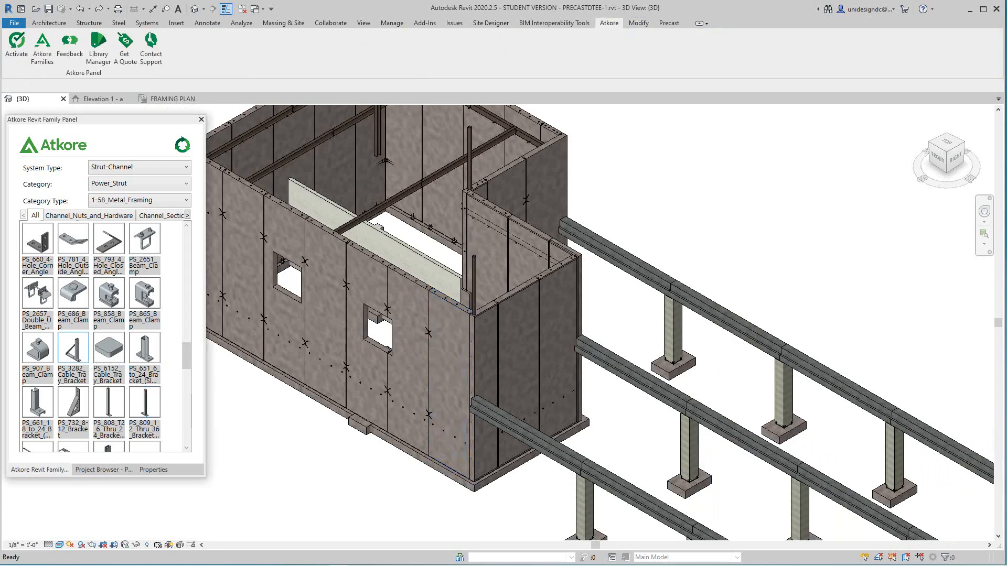
click(73, 349)
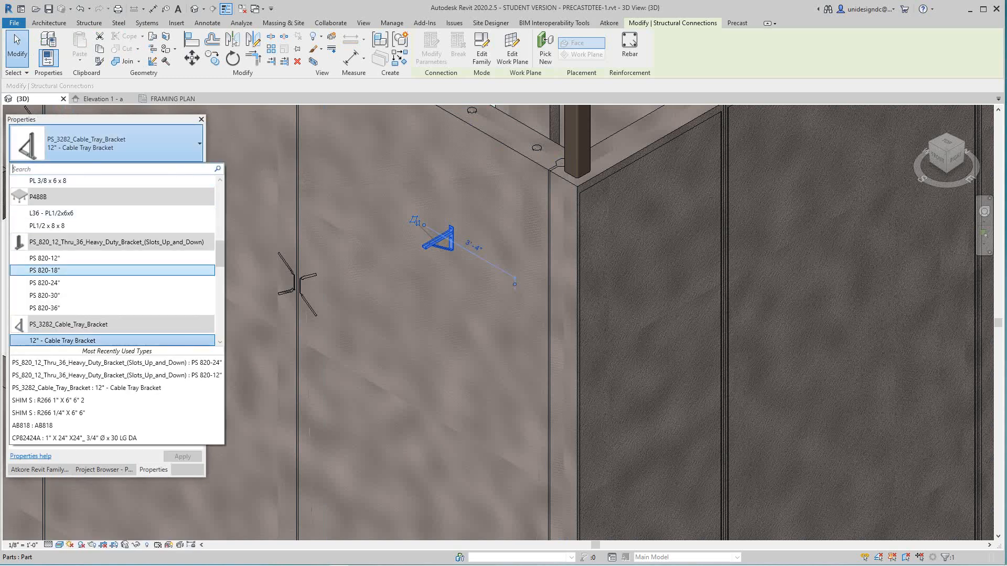
scroll(down, 3)
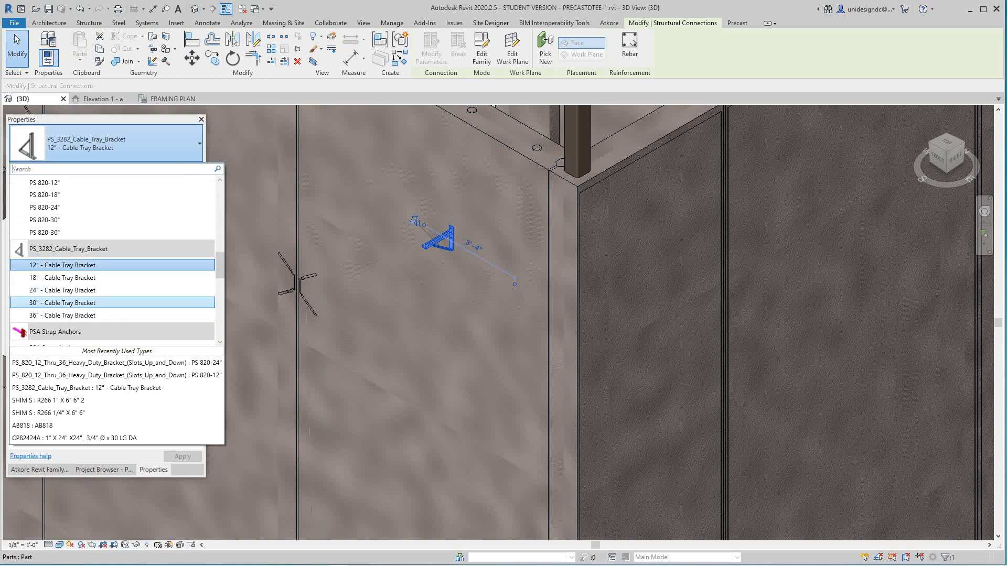
click(62, 302)
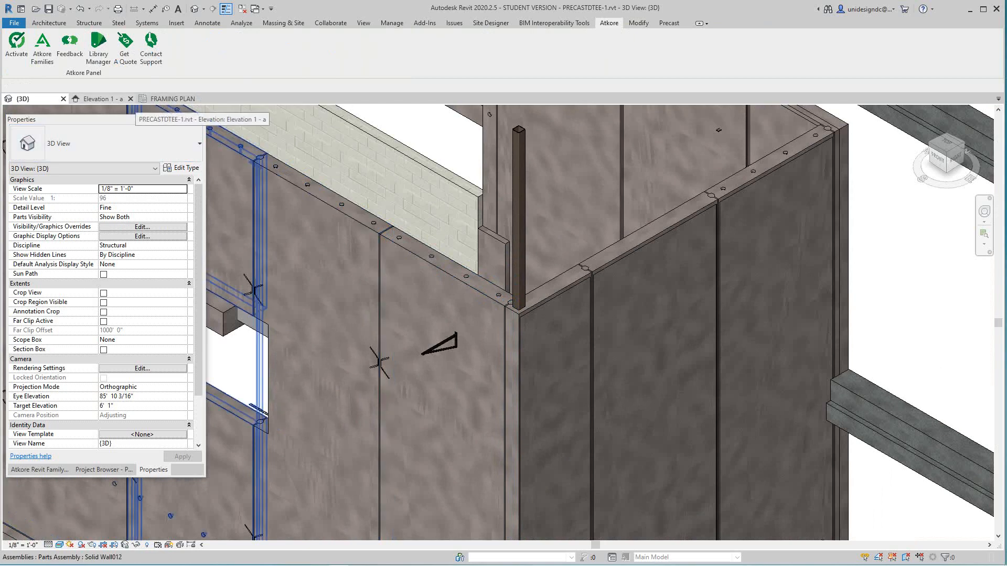
- In Elevation 1 - a, position the bracket just below the SECOND FLR. level
click(103, 98)
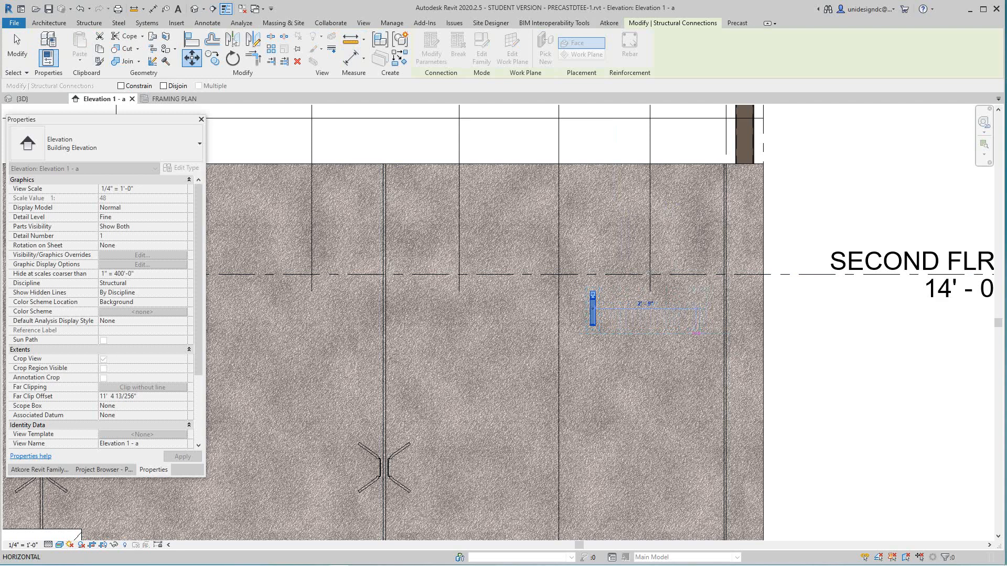
click(607, 22)
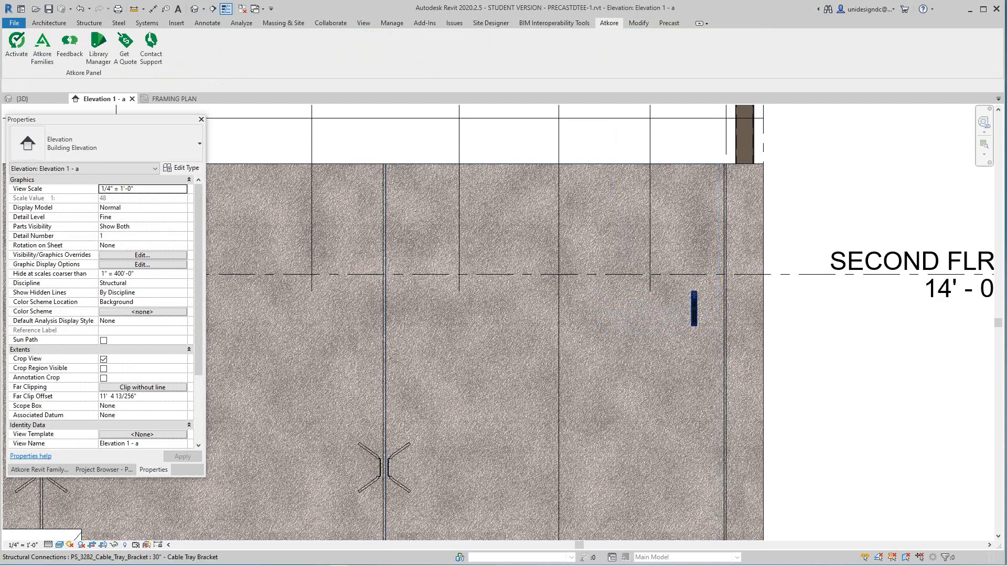
click(693, 307)
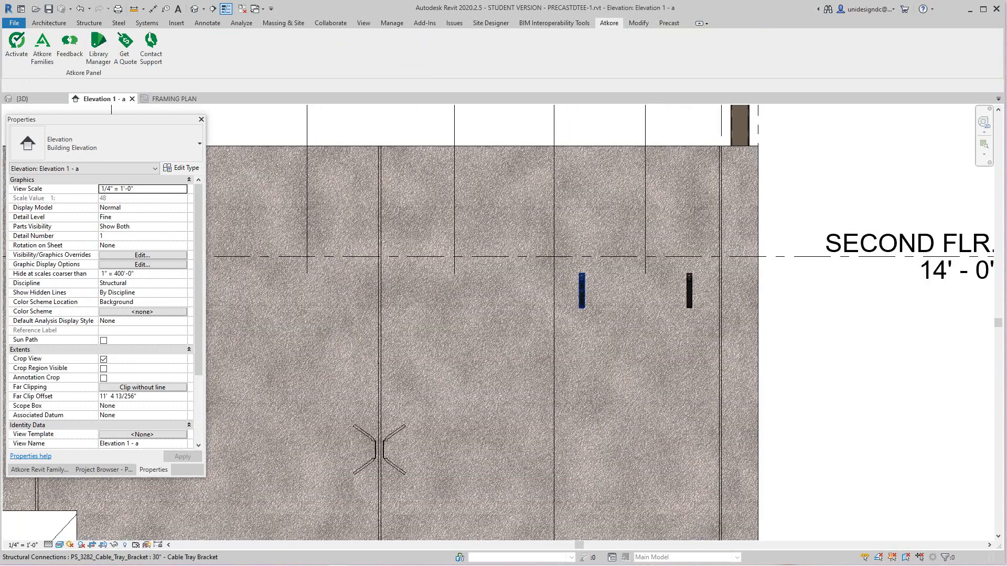
click(580, 290)
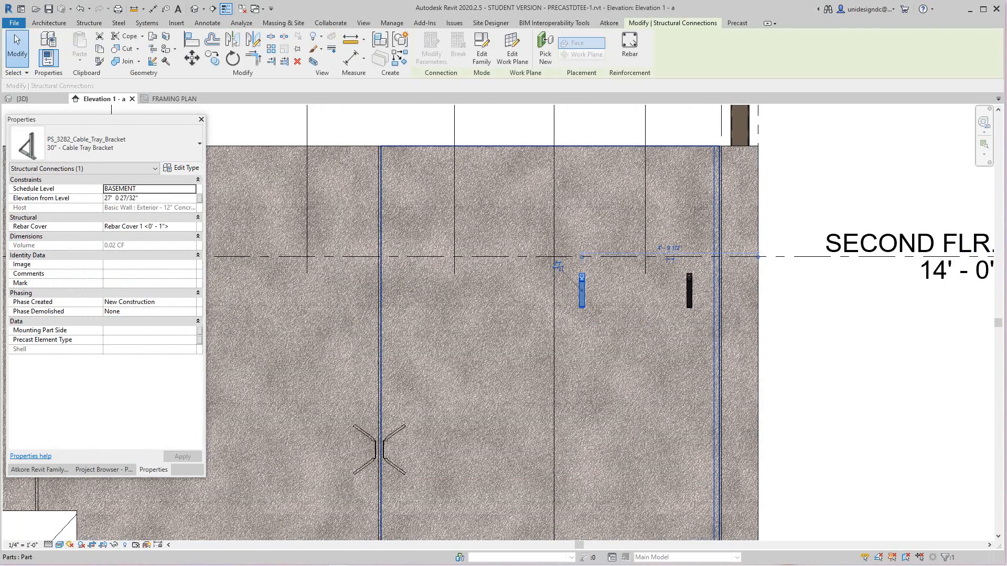
- Copy the bracket along the wall to make four, then return to the 3D view
click(688, 291)
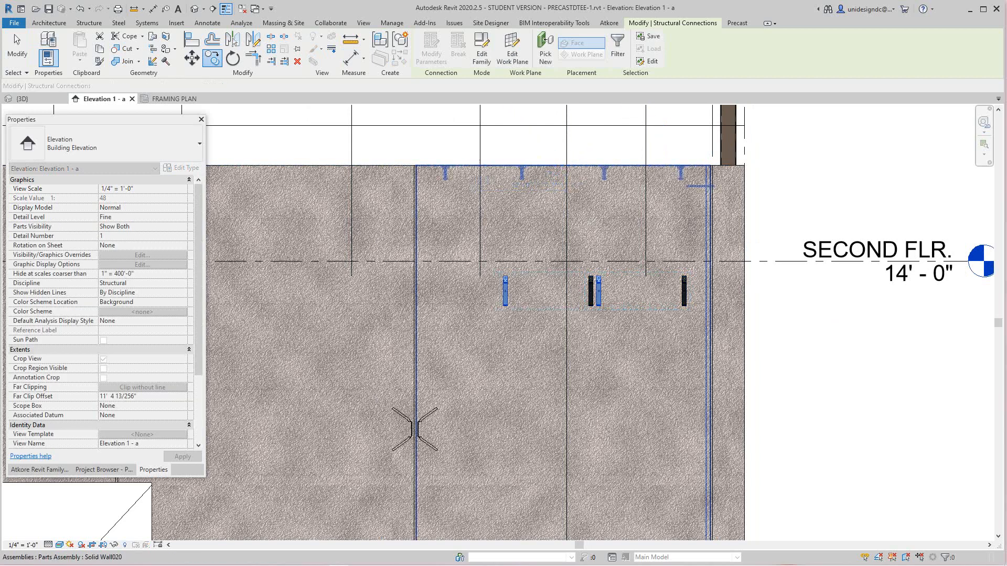
click(508, 290)
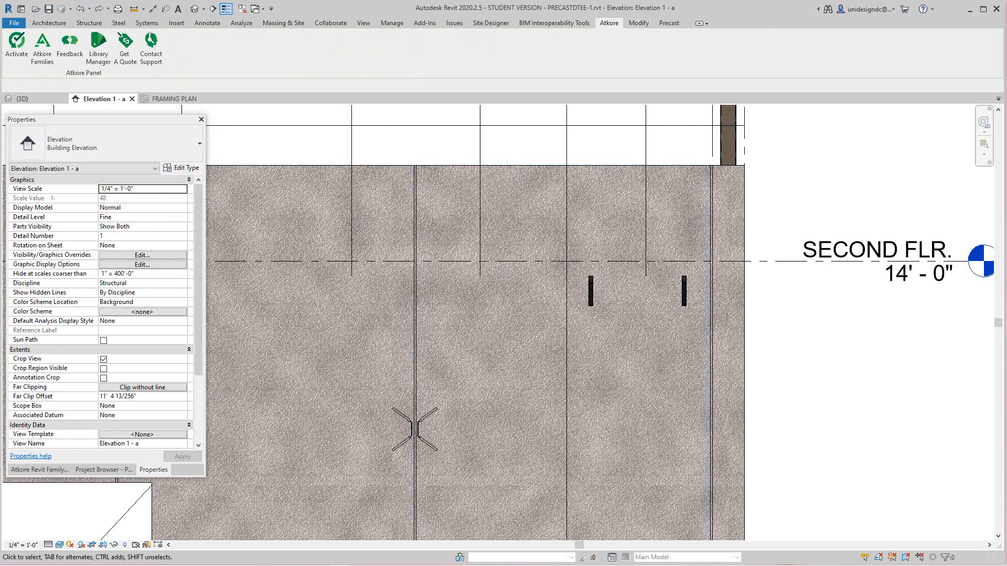
click(590, 289)
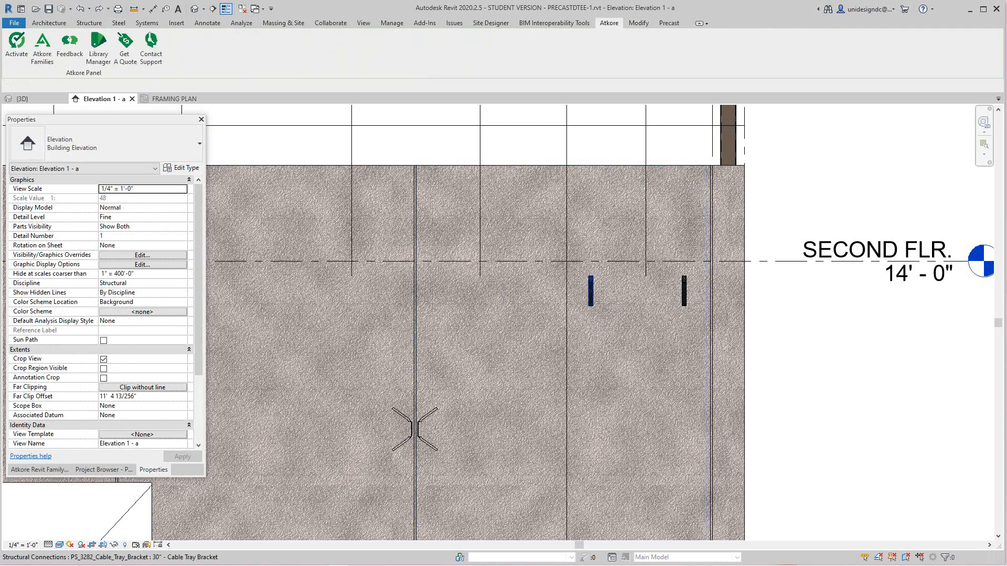
click(591, 291)
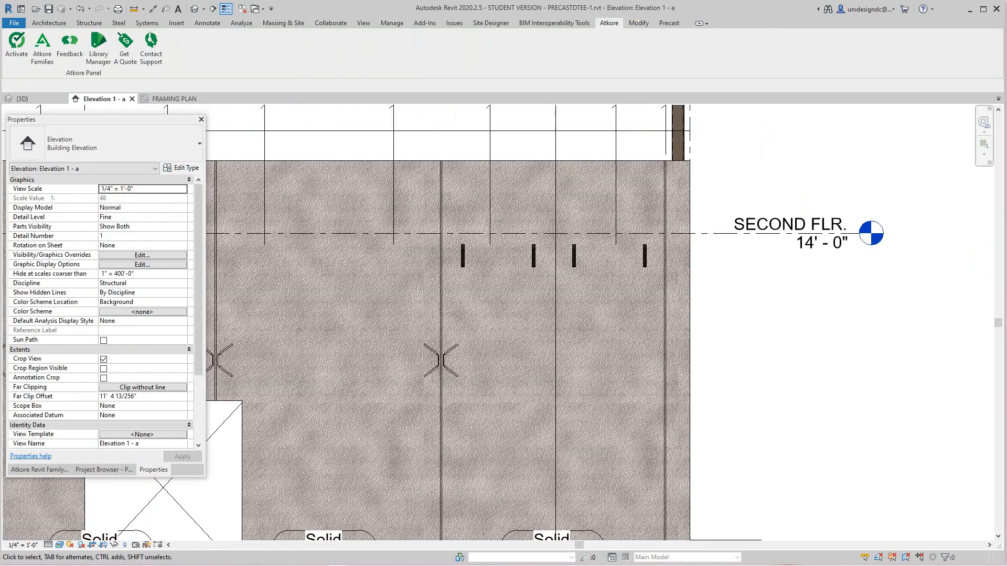
click(25, 99)
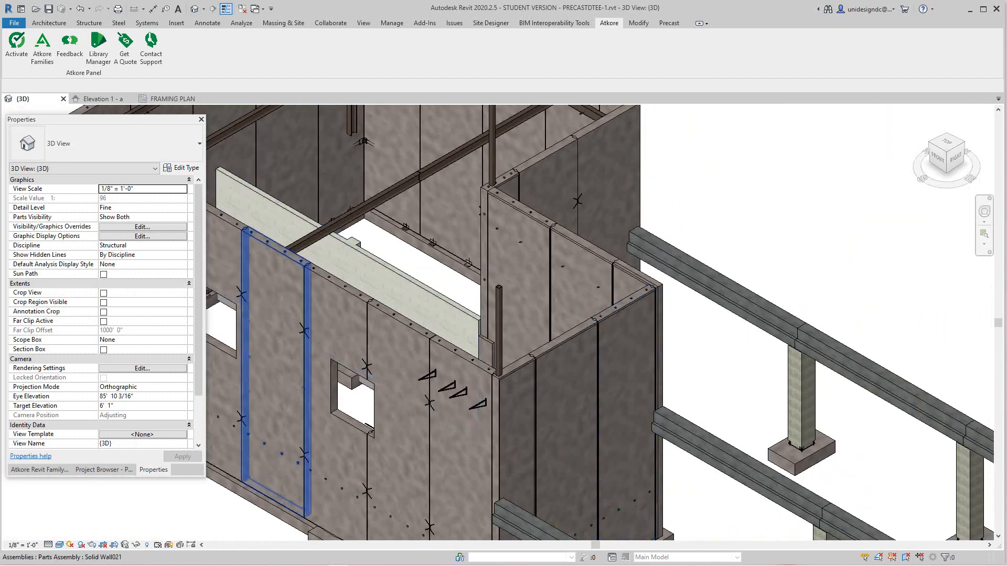
- Switch to the FRAMING PLAN view and show the Insert ribbon
click(173, 98)
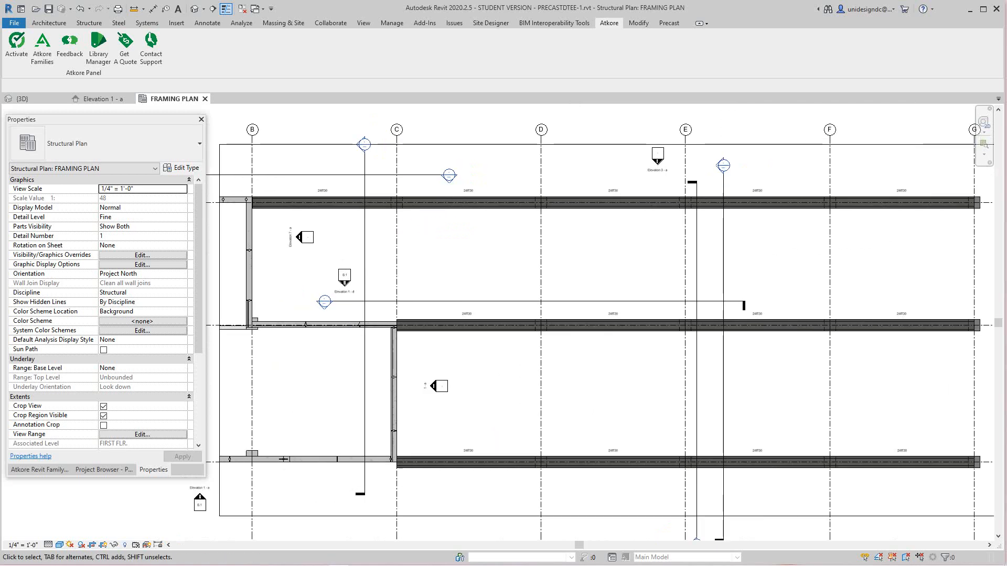
click(176, 22)
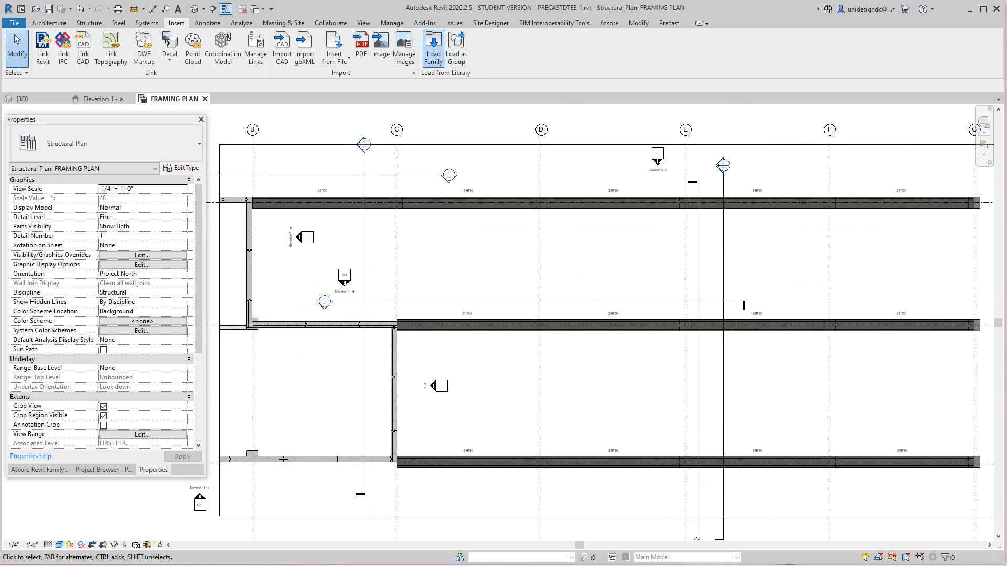
- Load Precast-Double Tee.rfa from Structural Framing > Precast Concrete
click(432, 48)
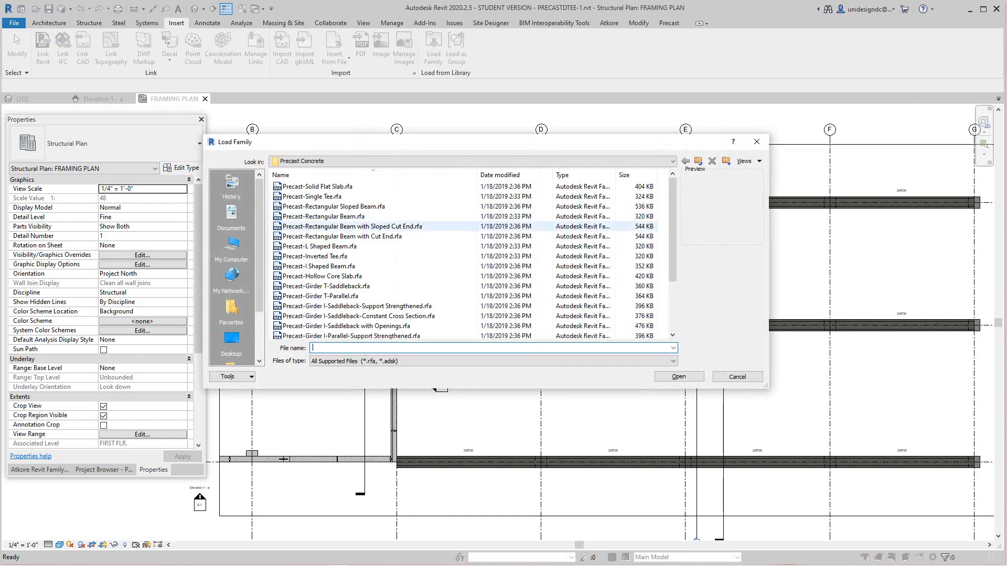
click(311, 196)
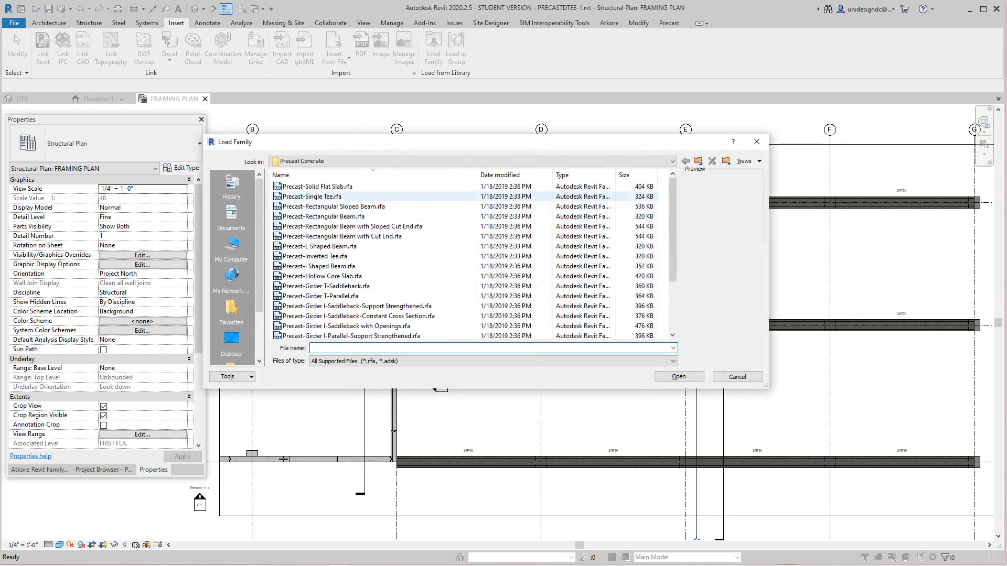
click(697, 160)
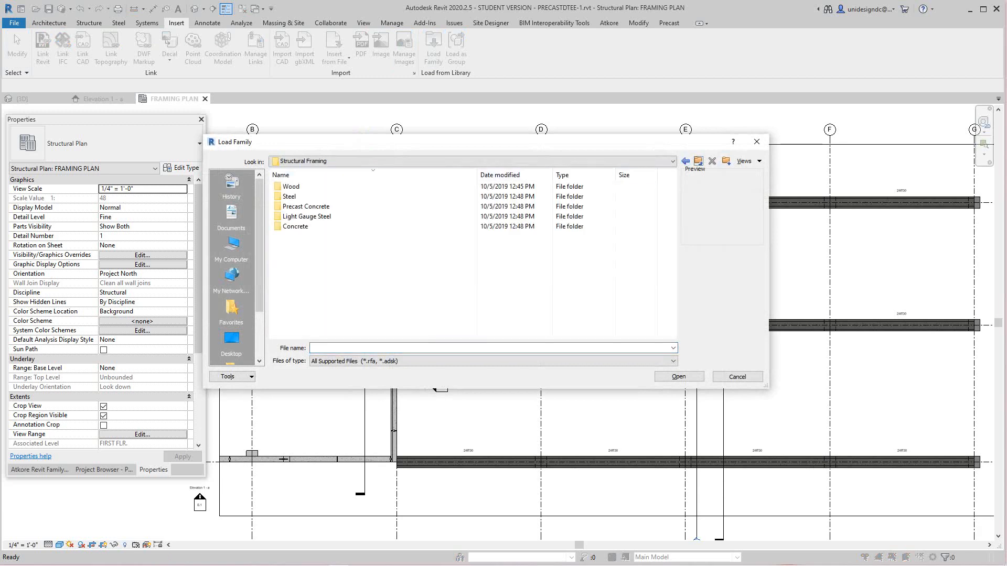
double_click(305, 207)
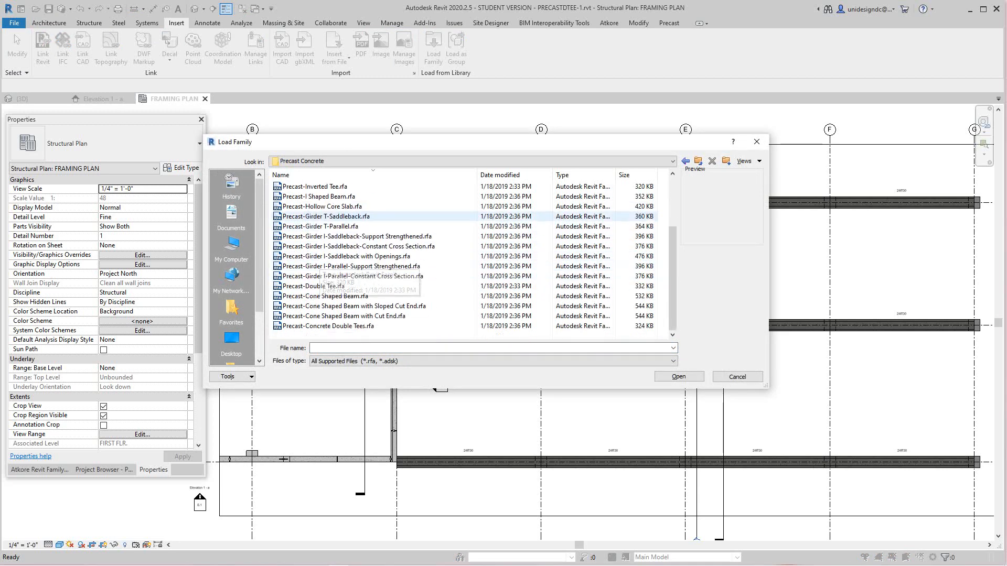
click(315, 285)
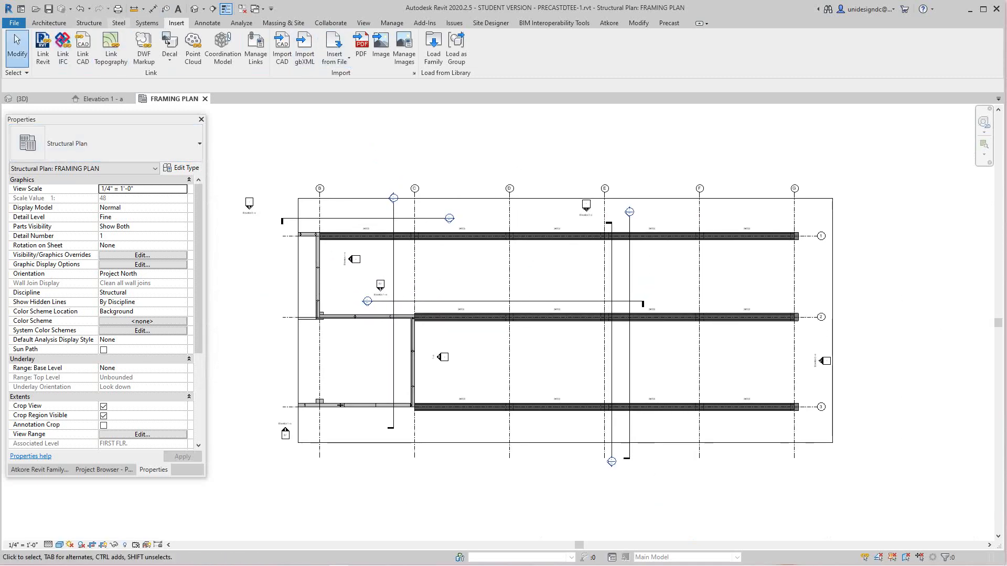
- Sketch a Precast-Double Tee 8' x 18" beam system boundary for the upper bay and set the beam direction edge
click(89, 22)
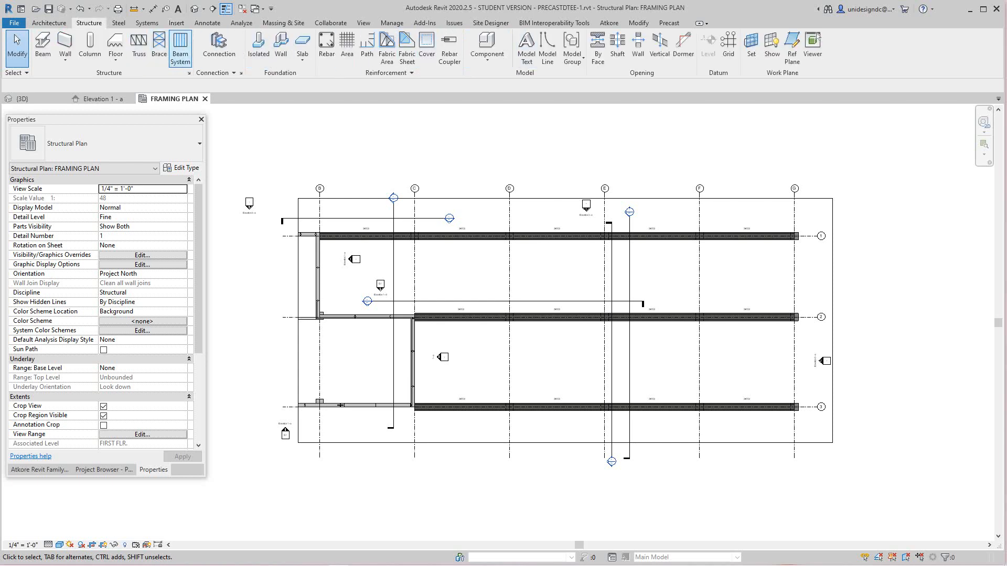
click(180, 48)
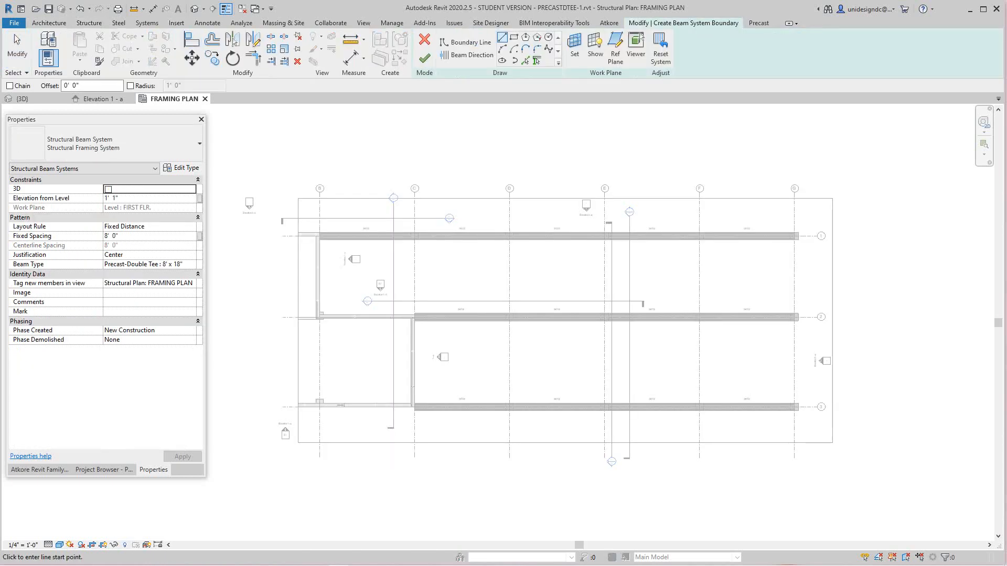
click(466, 41)
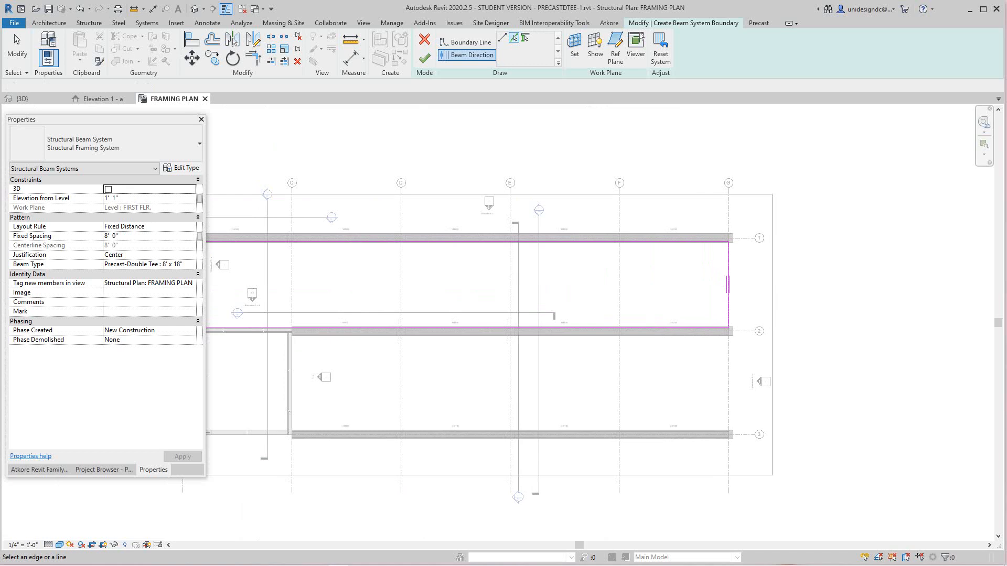
click(143, 264)
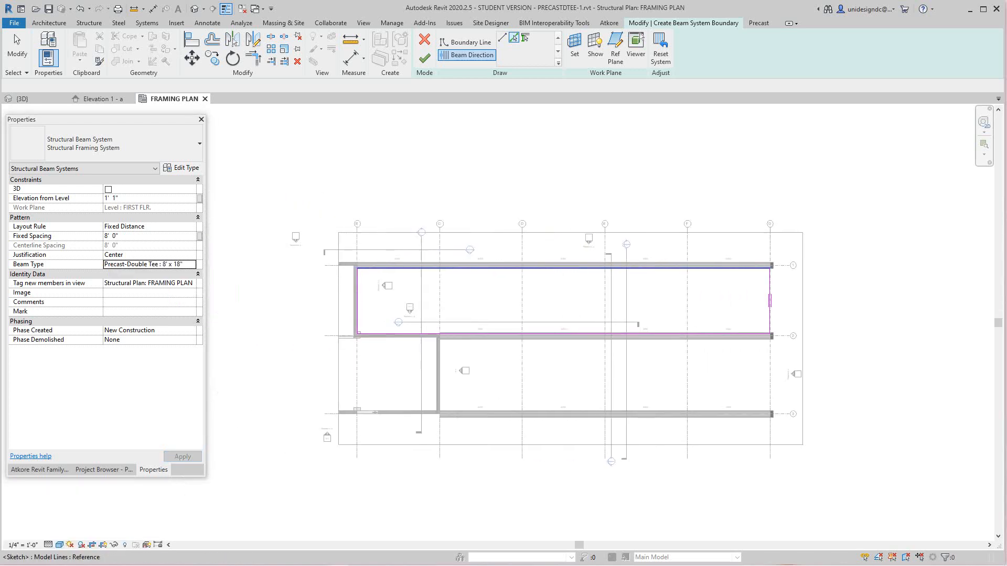
click(424, 59)
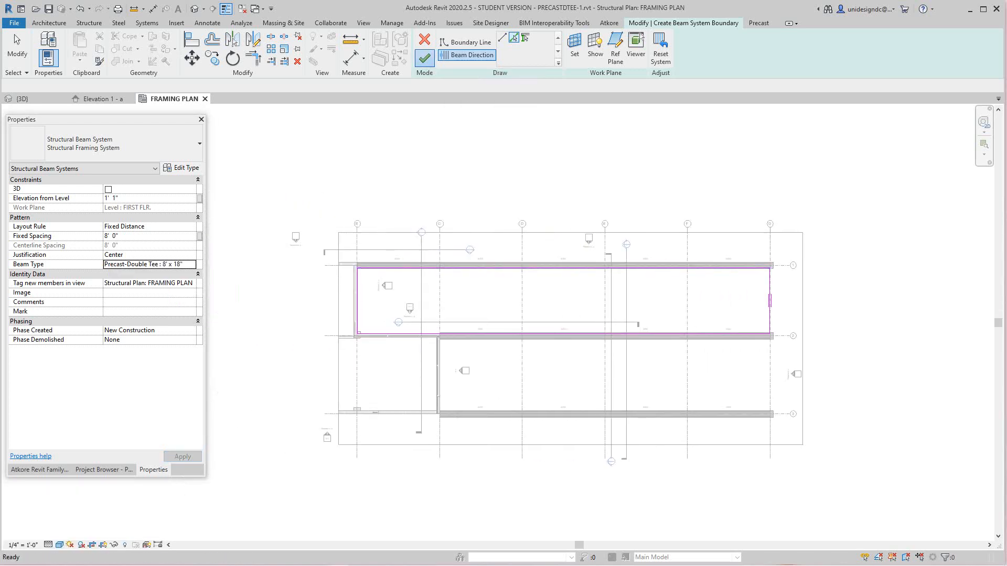
- Finish the beam system to fill the upper bay with double tees and view it in 3D
click(424, 59)
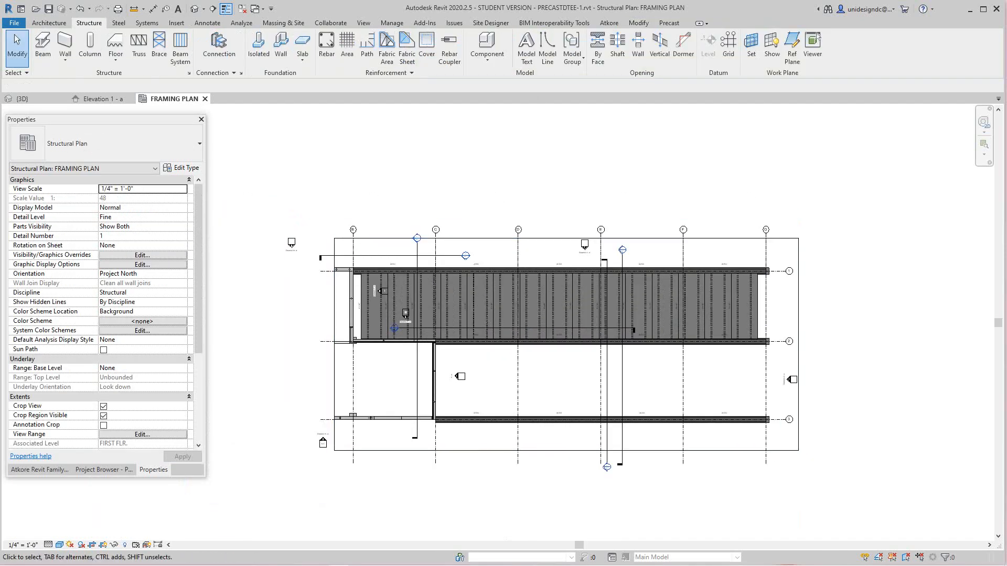
mouse_move(195, 9)
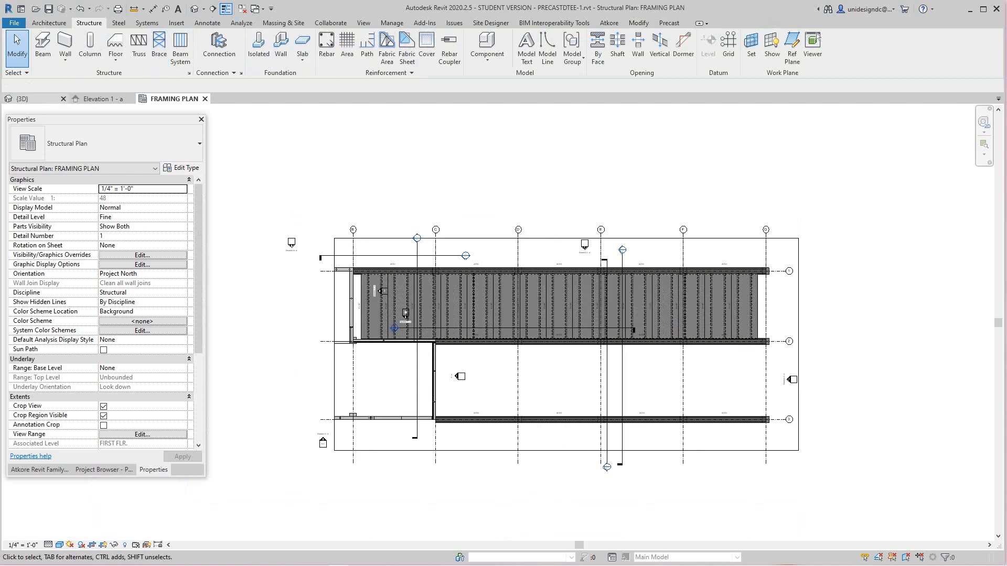
click(22, 99)
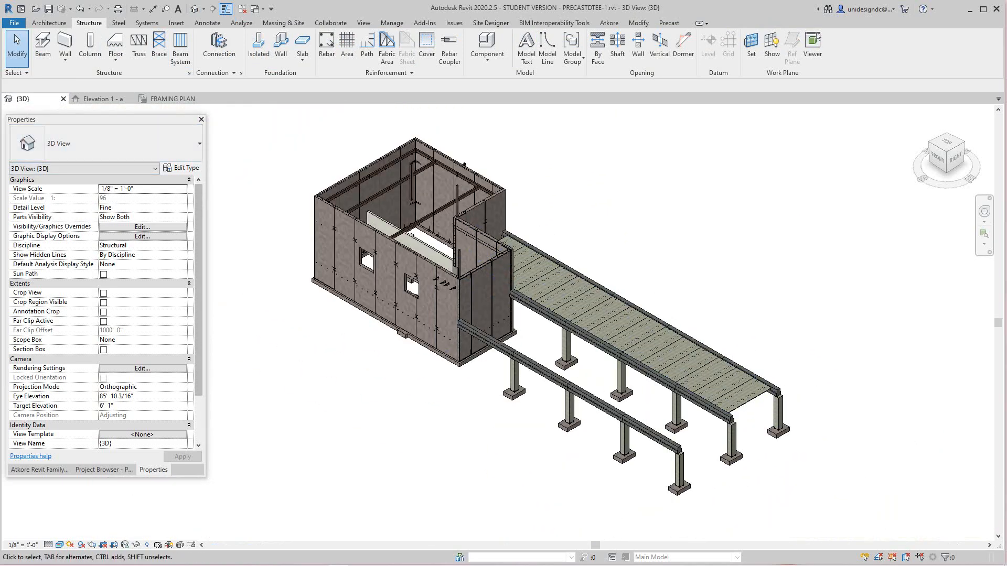
- Go back to the framing plan and select the double-tee beam system
click(175, 99)
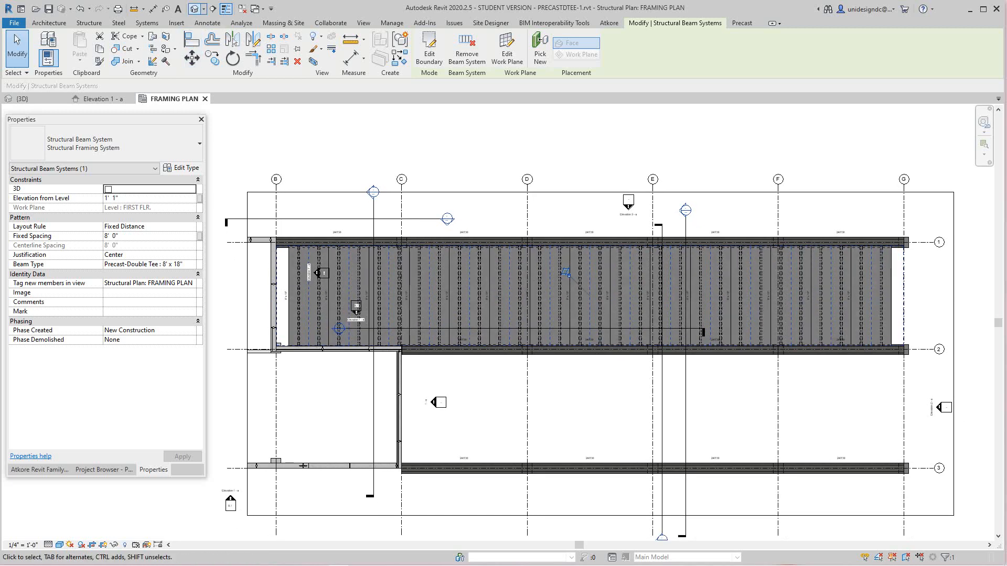
click(22, 98)
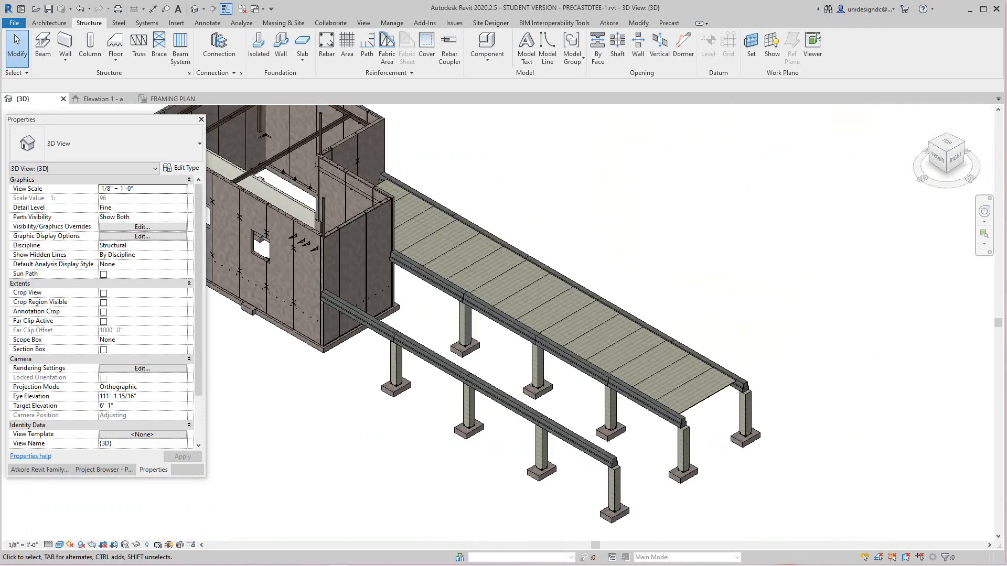
click(174, 98)
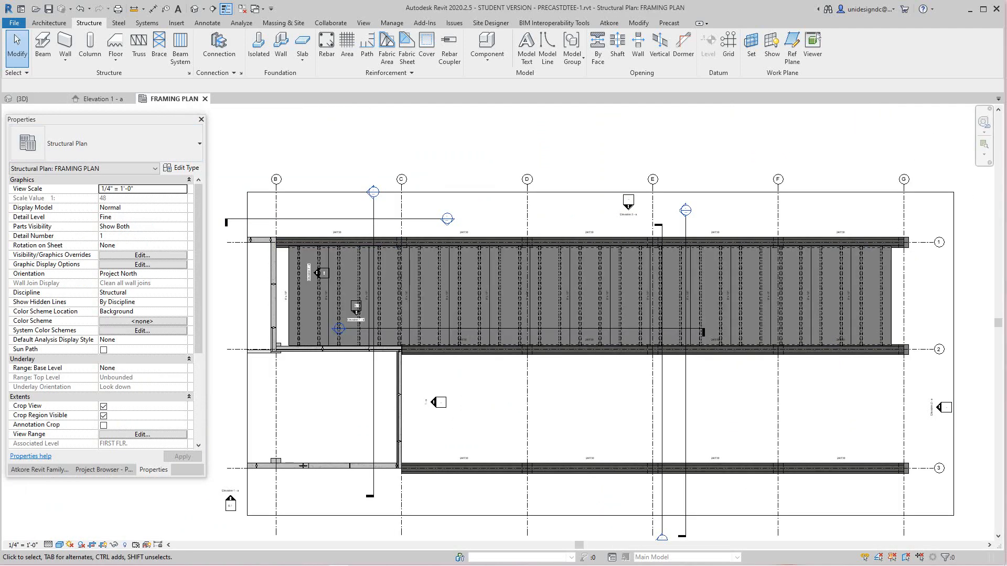
click(565, 273)
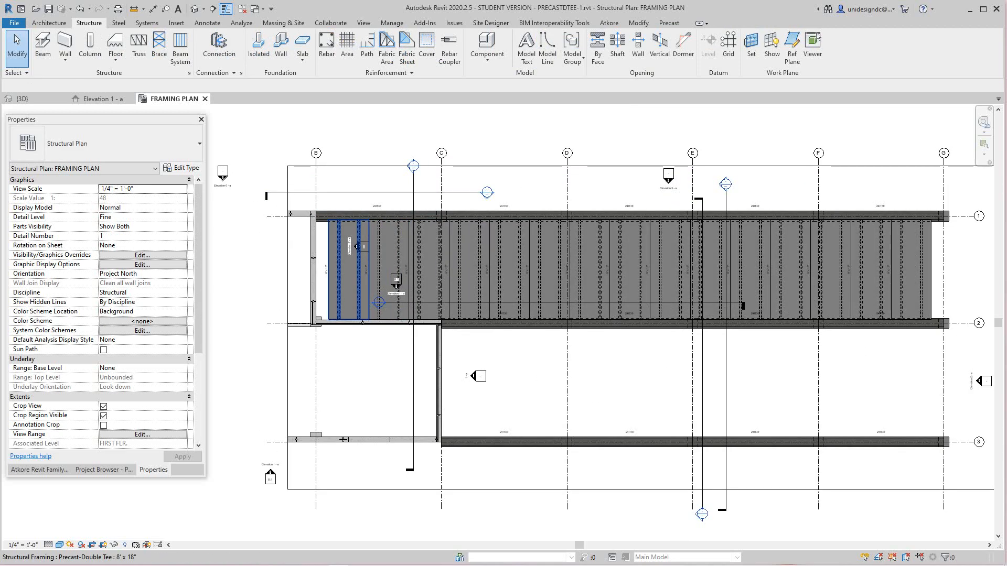
right_click(347, 230)
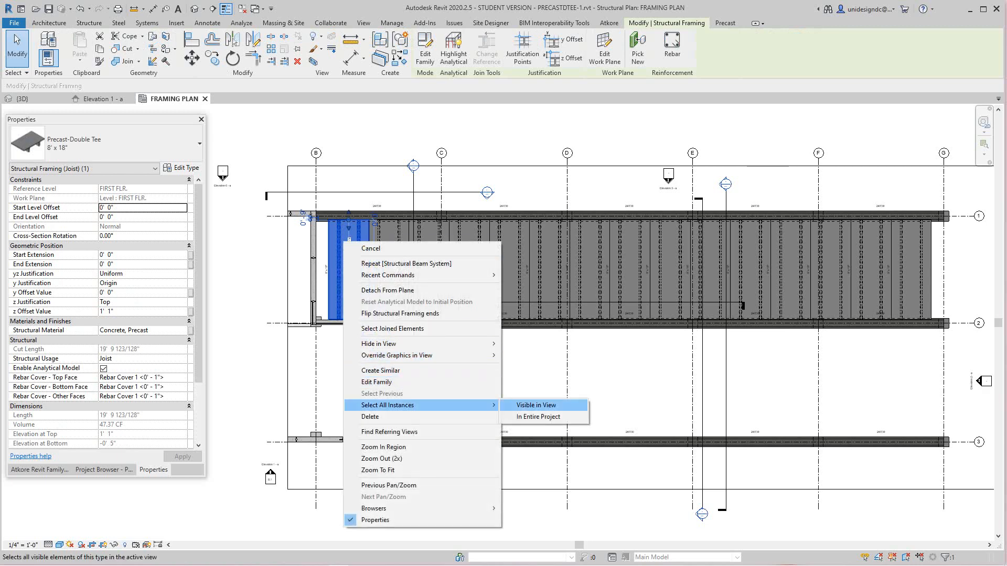
click(533, 405)
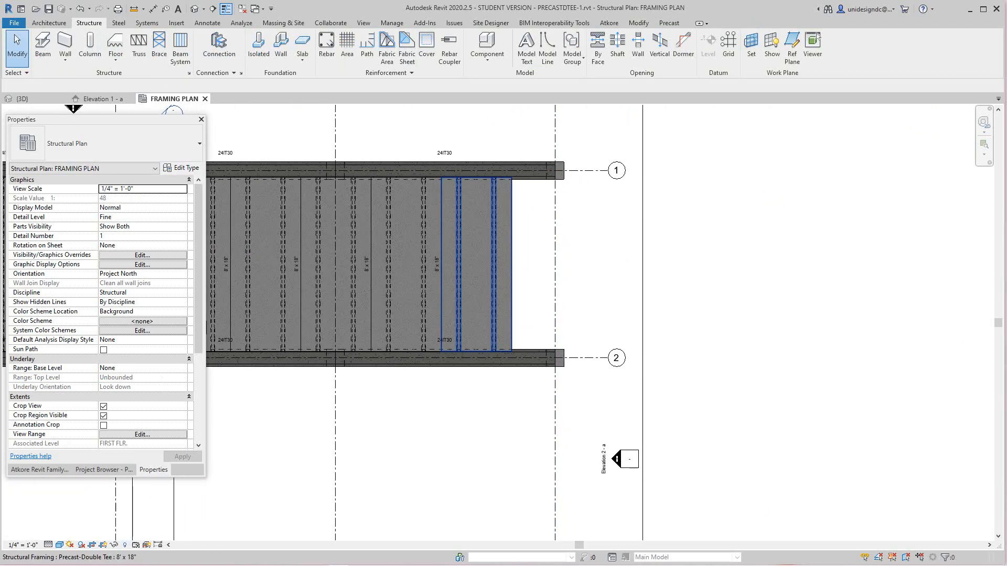
- Cut an Opening By Face on the edge double tee to remove its overhang past the end beam
click(475, 263)
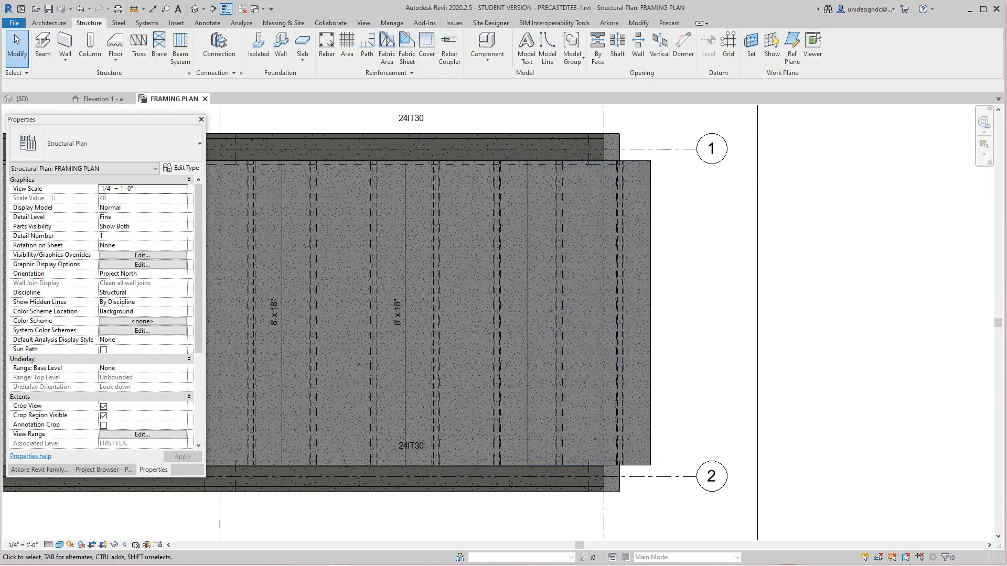
click(596, 47)
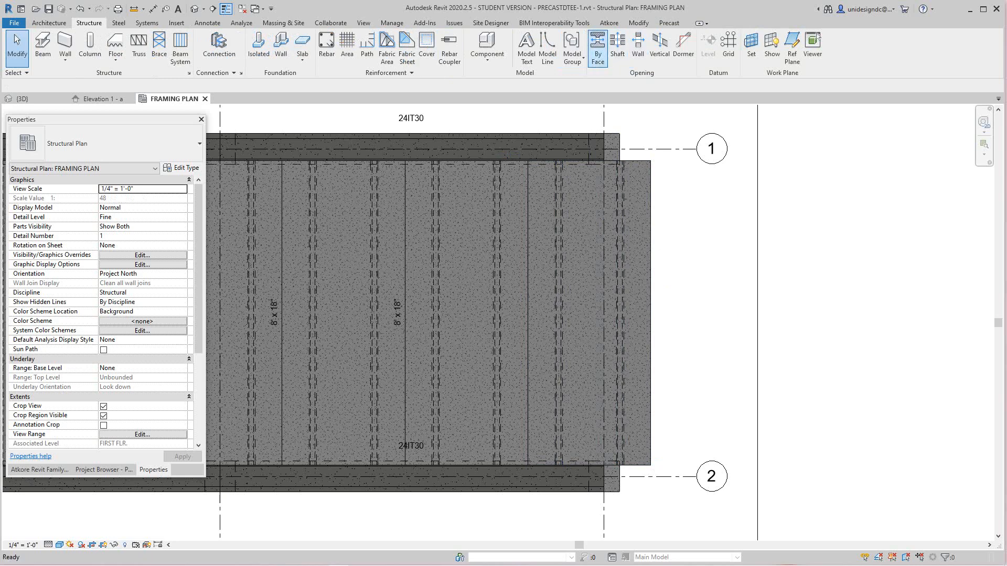
click(597, 48)
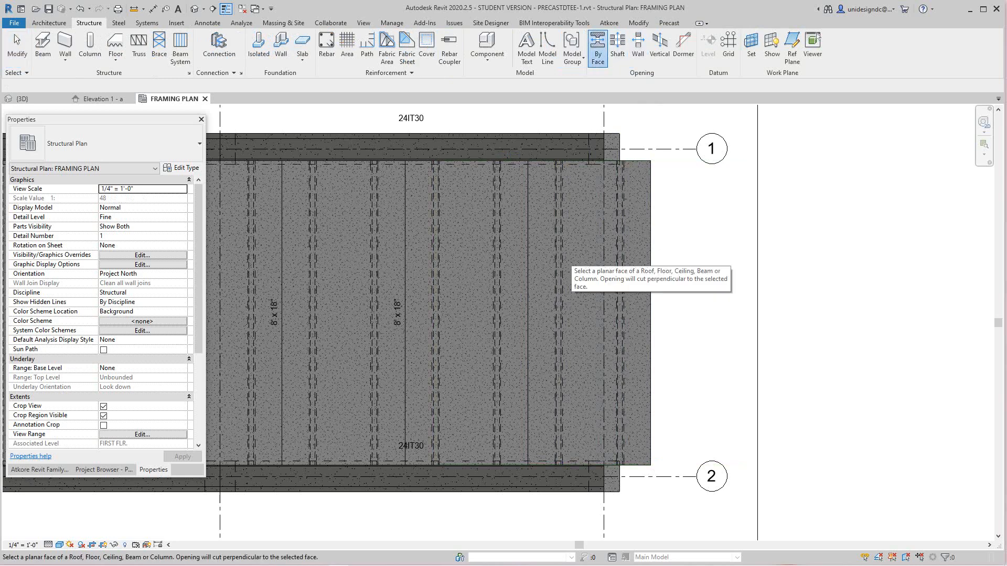
click(429, 290)
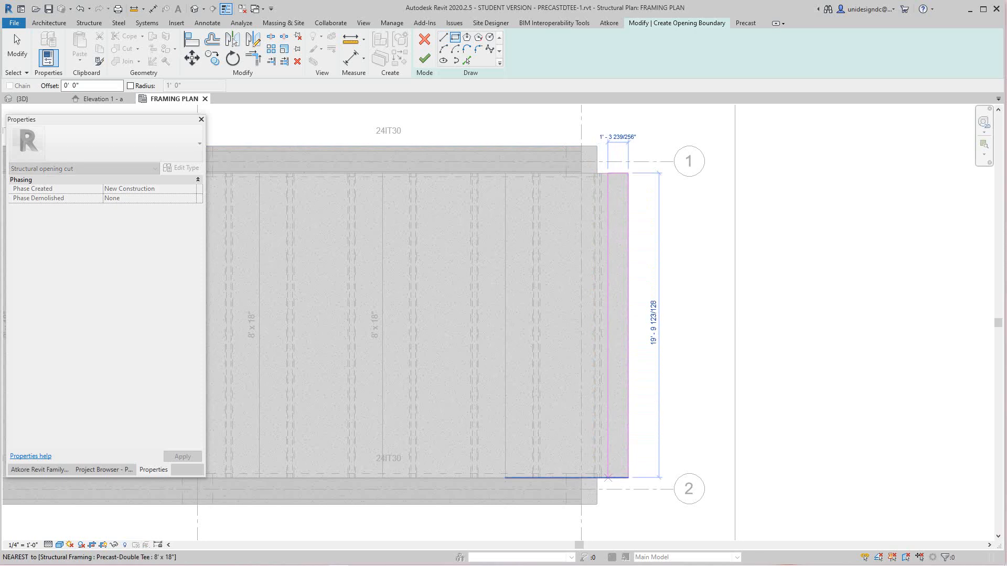
click(423, 58)
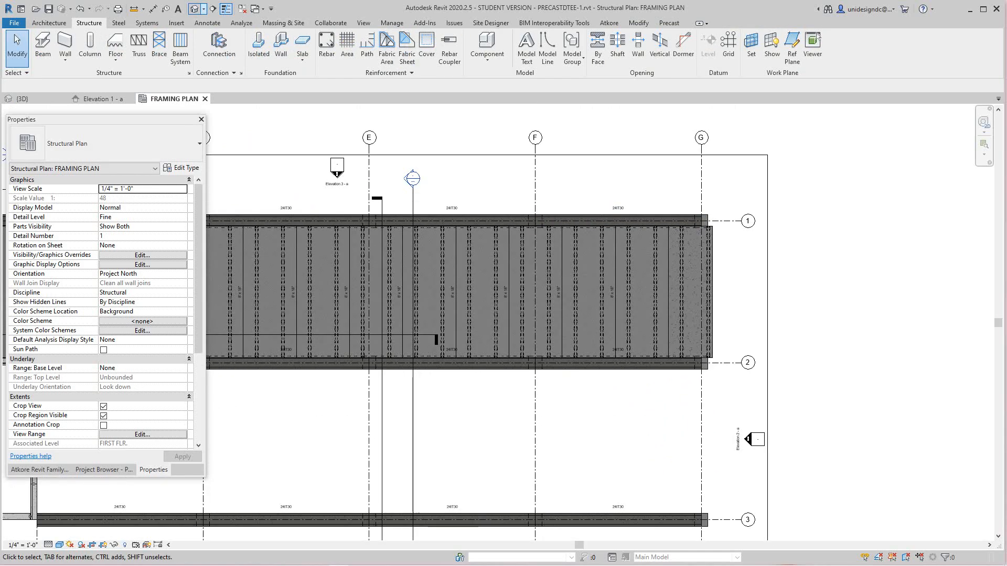
click(25, 98)
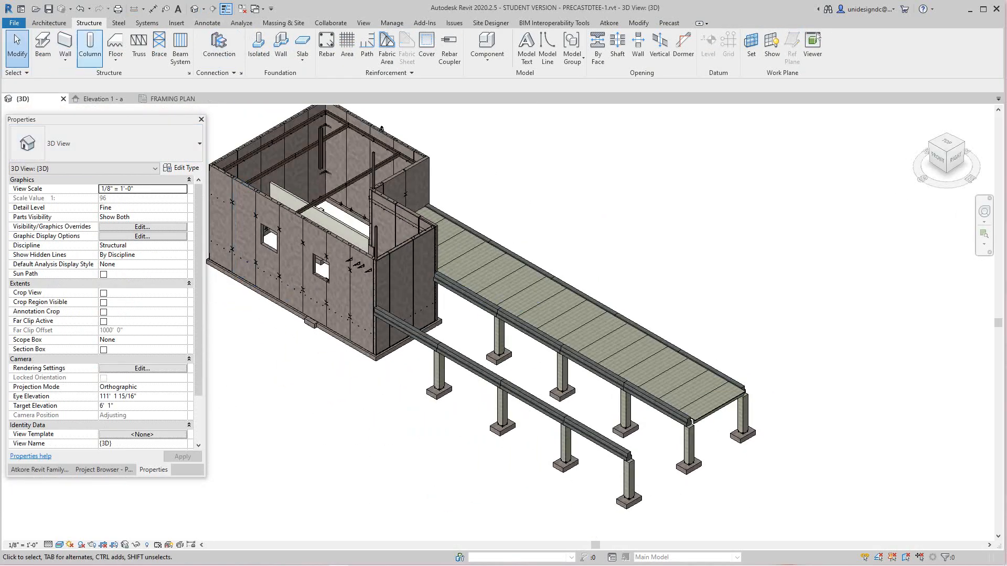
click(258, 46)
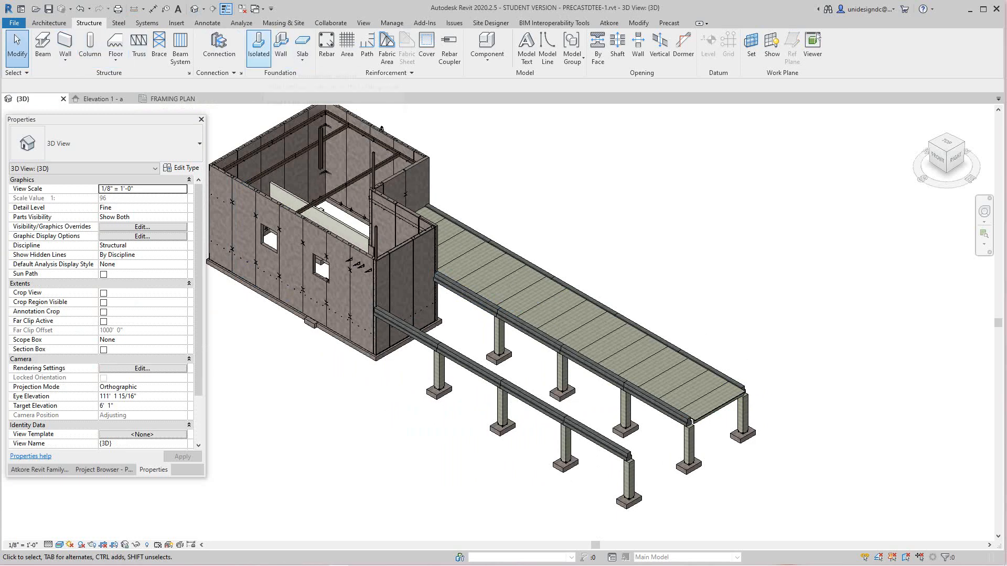
click(174, 98)
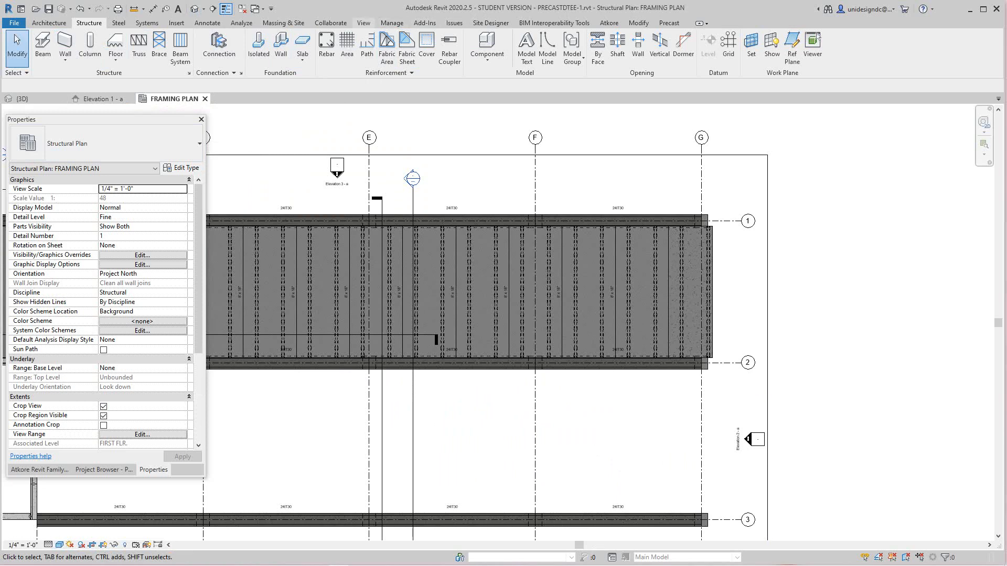
click(363, 22)
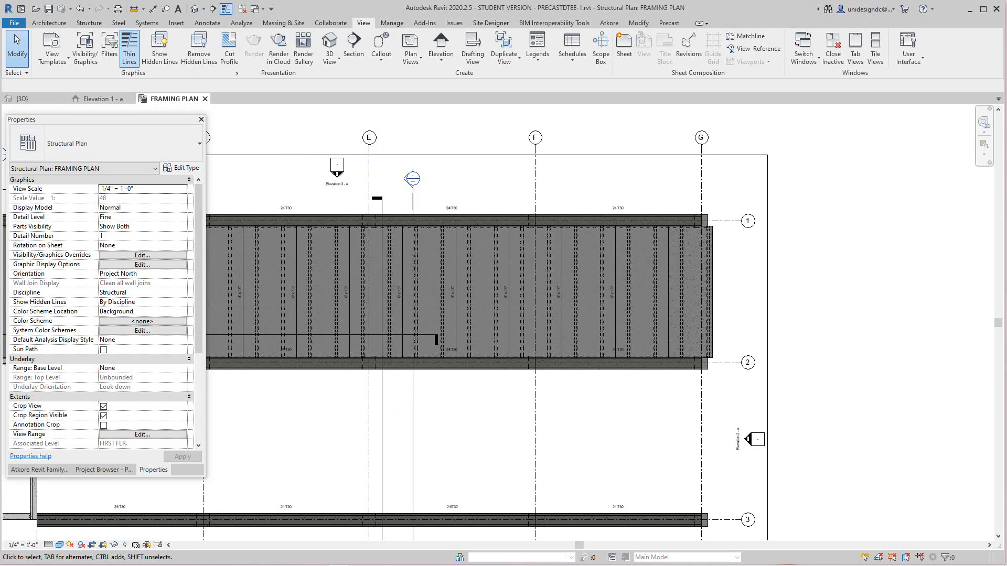
click(874, 47)
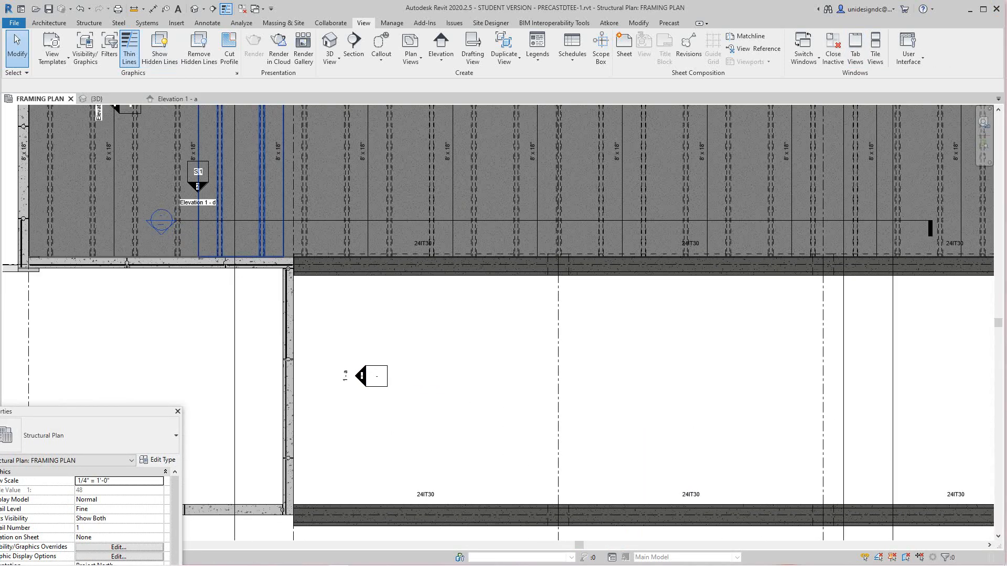
- Start a beam system sketch for the lower bay with a -1' 0" boundary offset
click(88, 22)
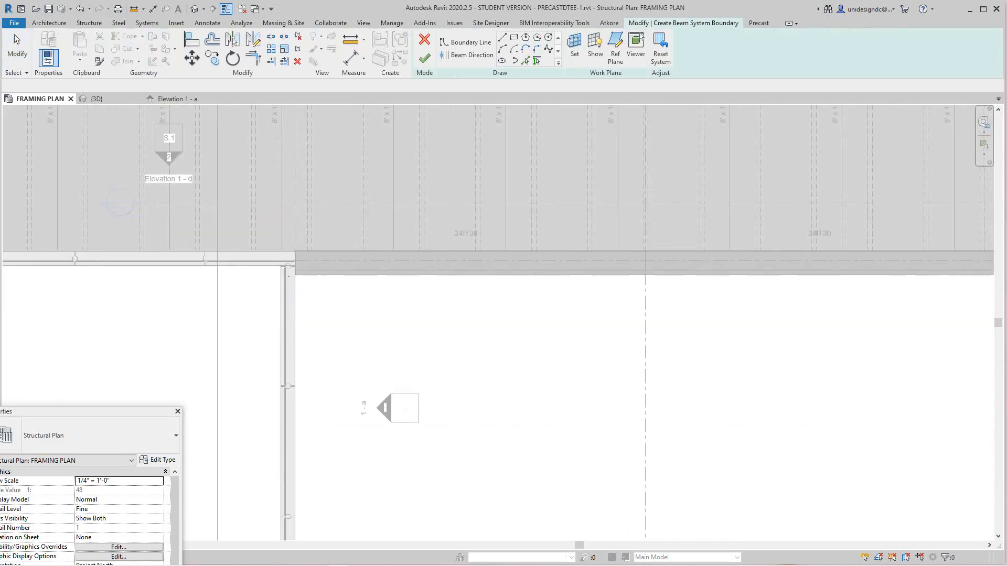
click(469, 42)
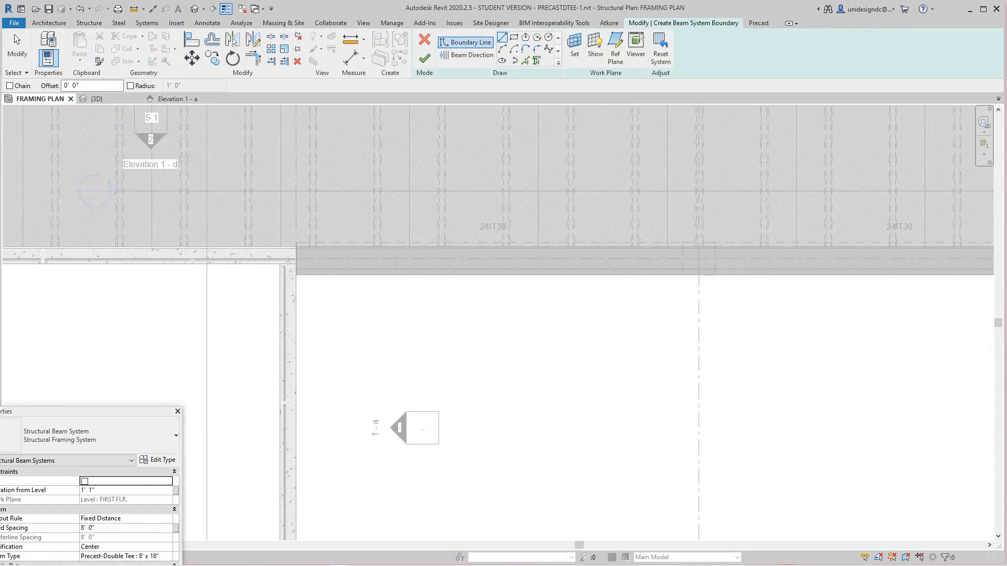
text(1'0")
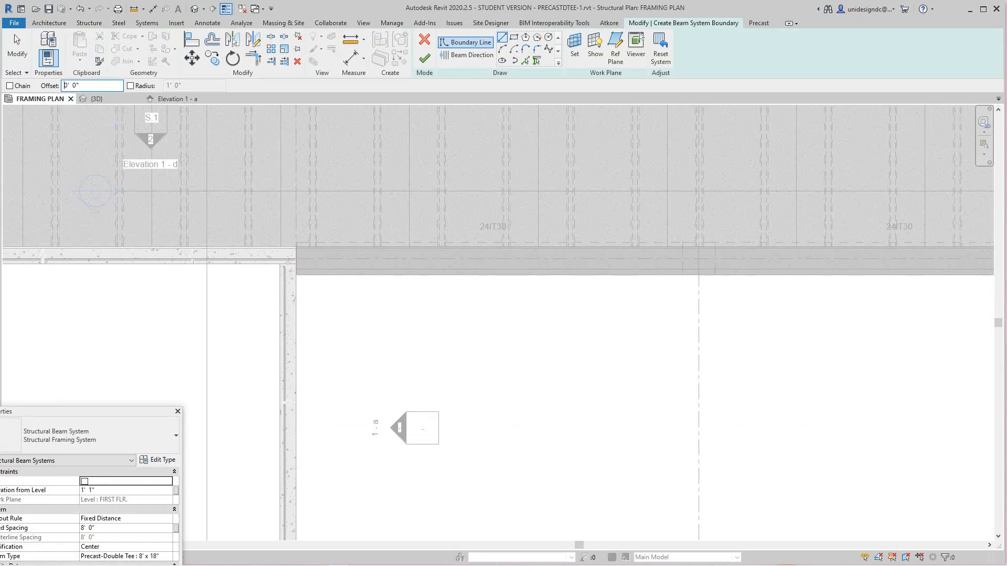
text(10' 0")
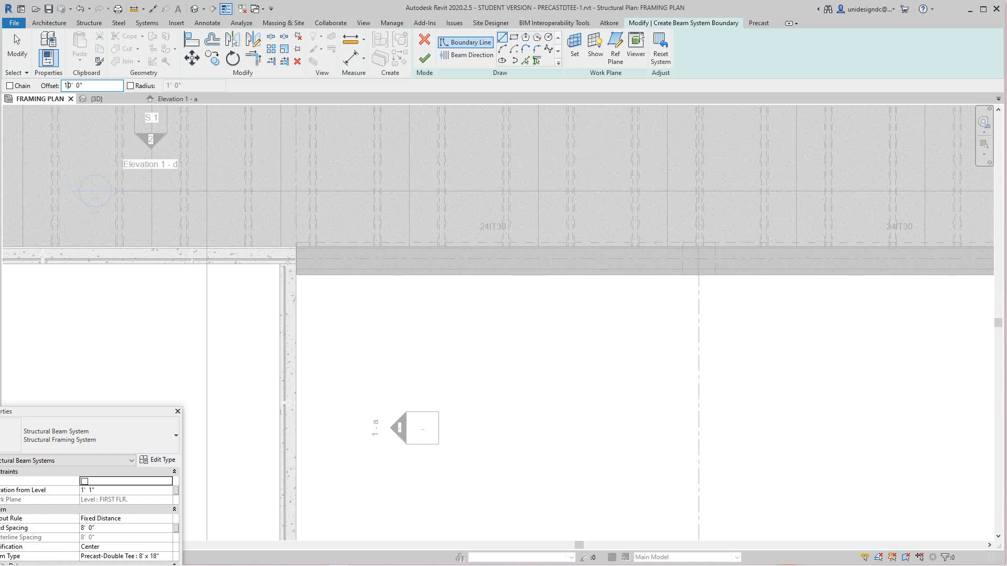
text(0' 0")
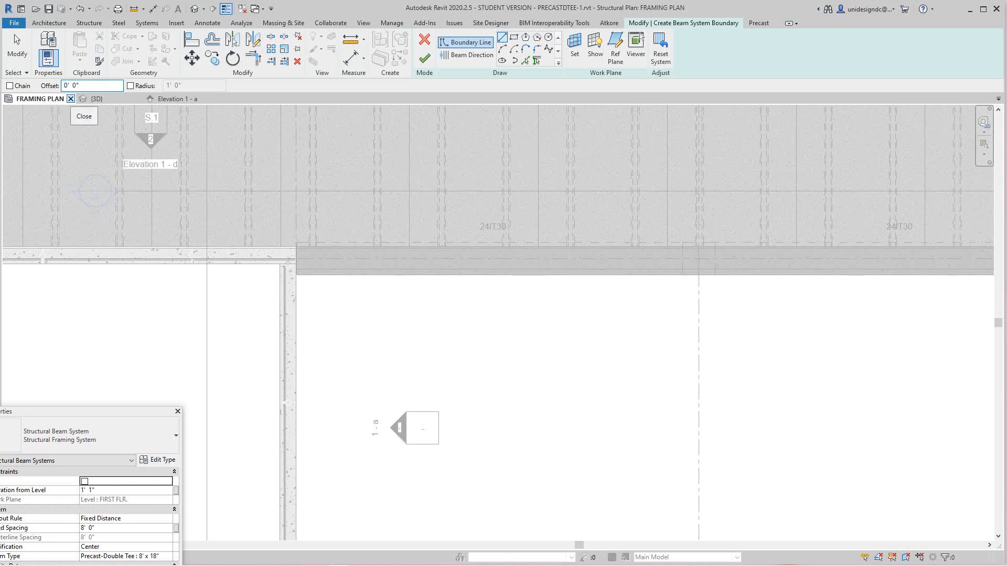
click(93, 85)
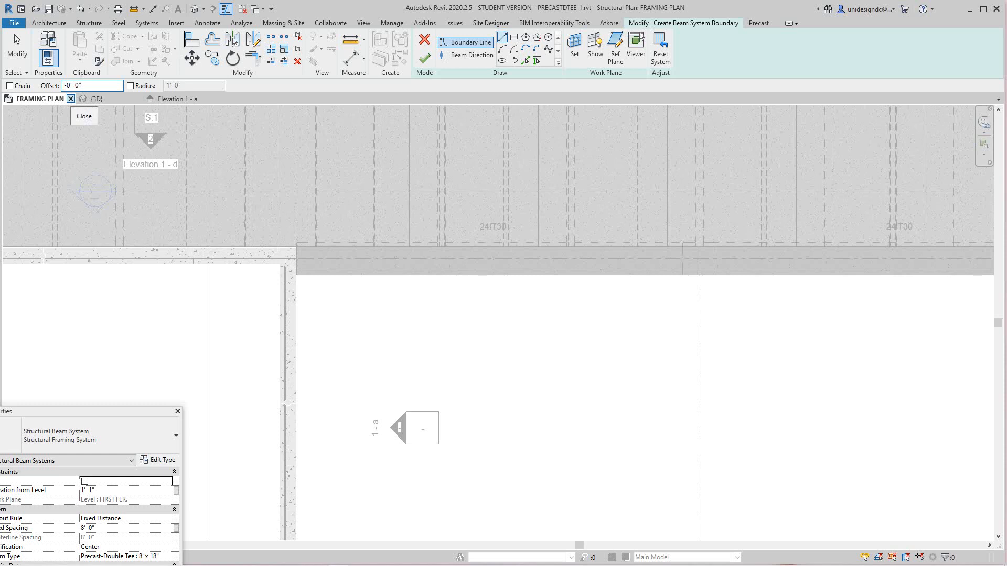
text(-1' 0")
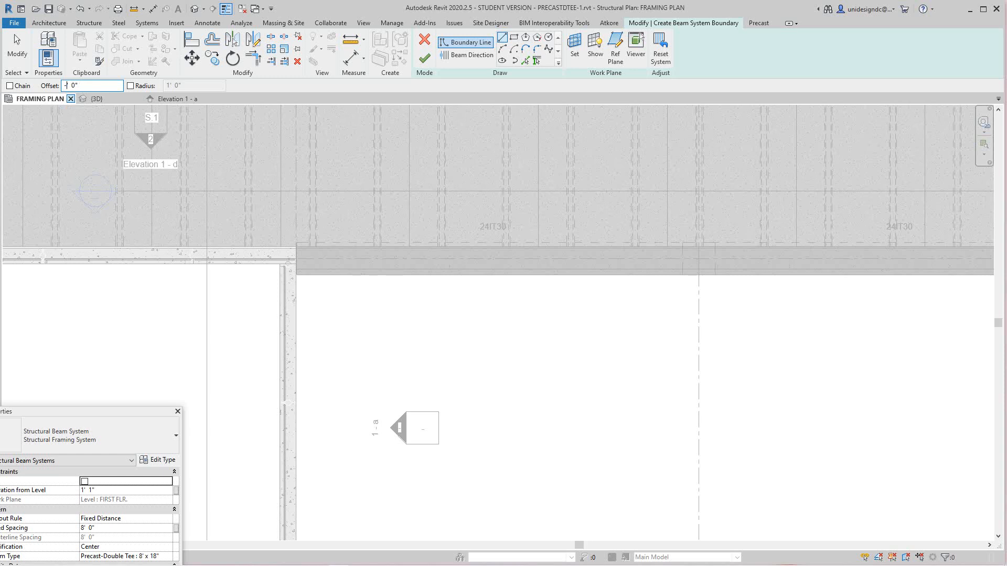
- Sketch the lower bay boundary and finish to fill it with double tees
click(93, 85)
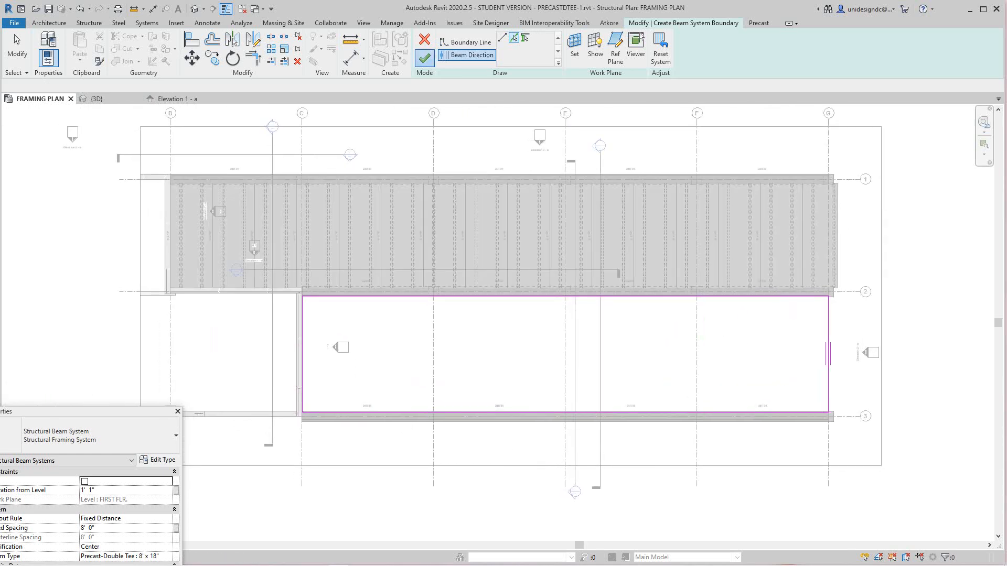
click(422, 57)
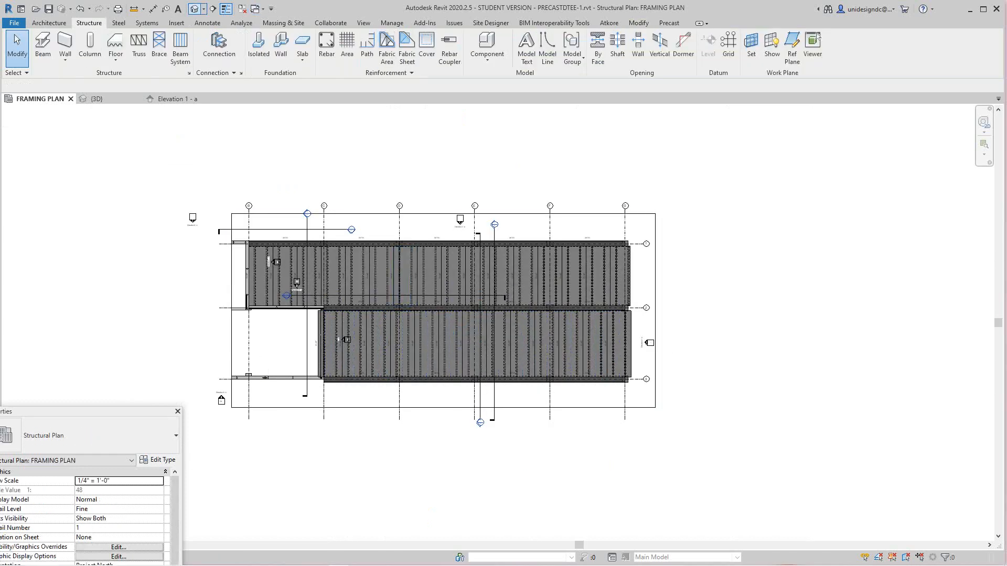
- Review both double-tee bays in the {3D} view, then bring the Atkore family catalogue back up
click(95, 98)
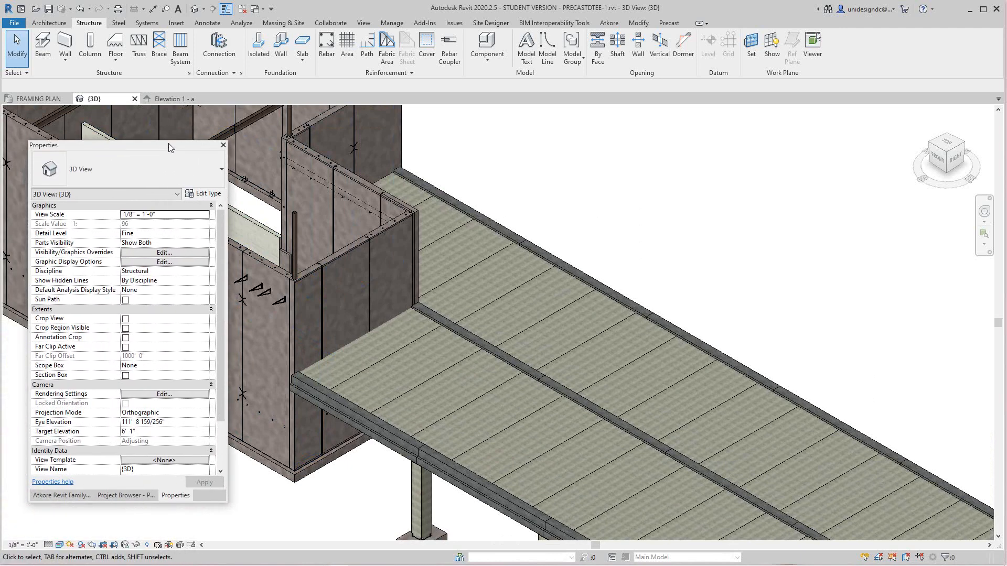
click(608, 22)
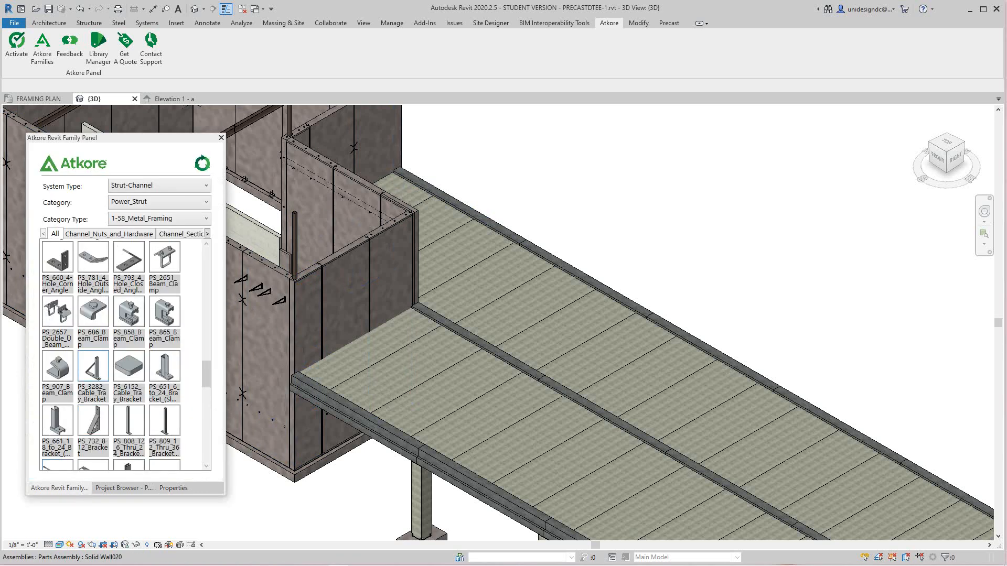
- Scroll down the Power_Strut 1-58_Metal_Framing list looking for a wall bracket
scroll(down, 3)
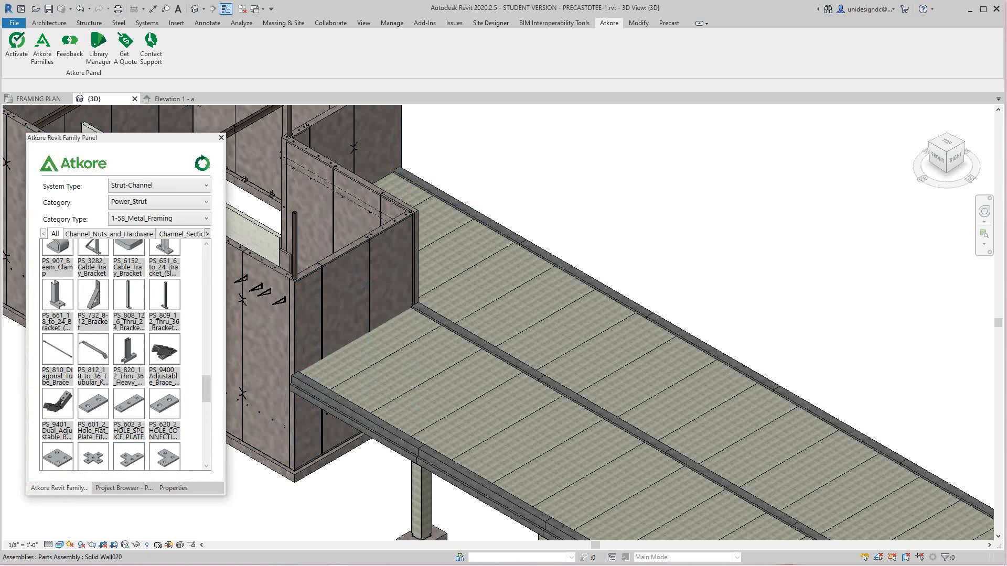
scroll(down, 3)
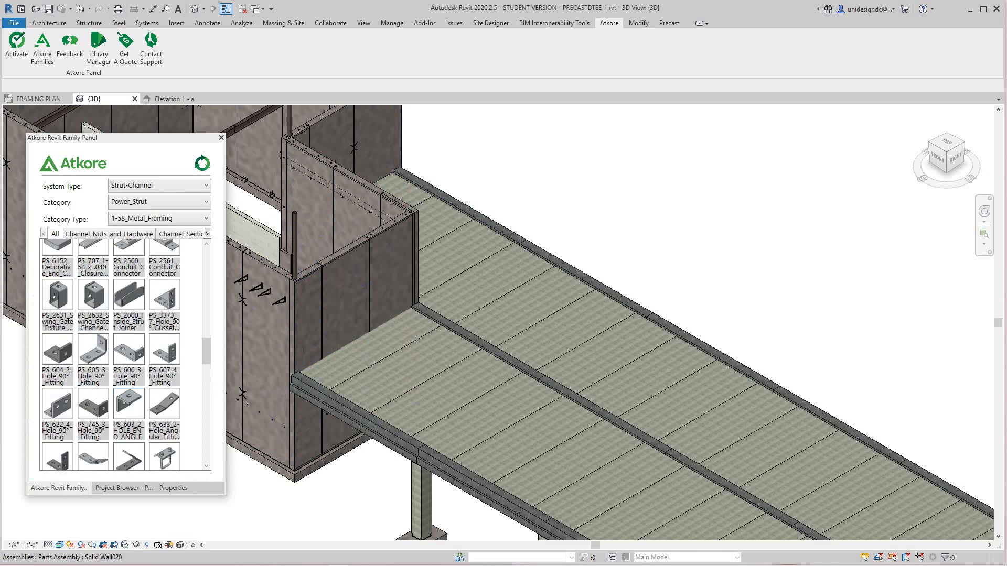
scroll(down, 3)
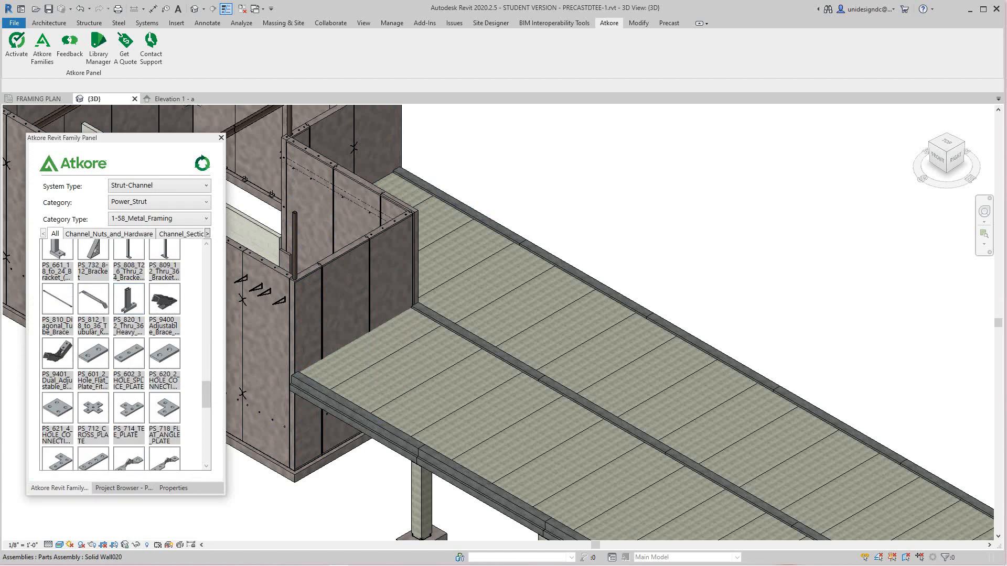
scroll(down, 3)
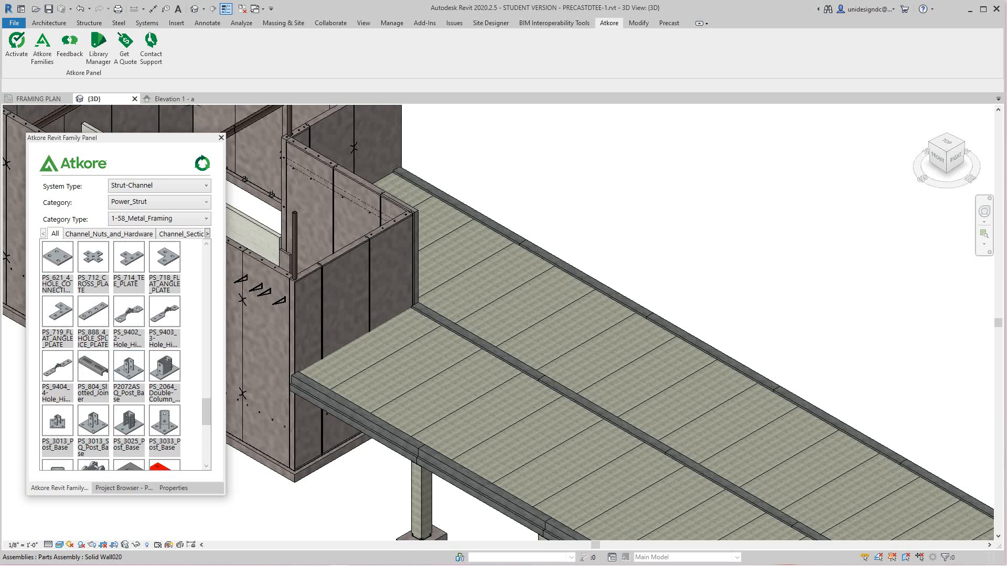
scroll(down, 3)
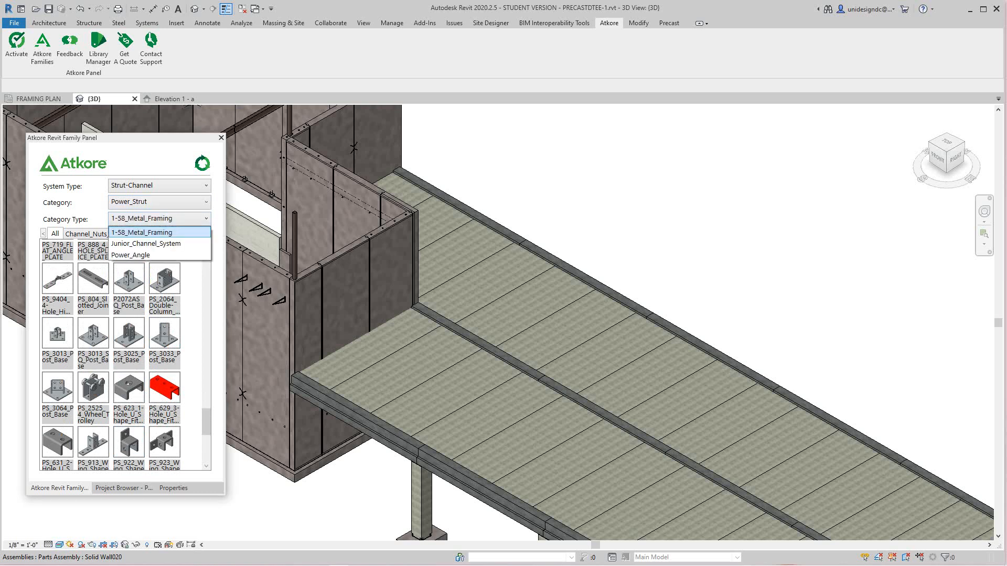
- Switch Category Type to Junior_Channel_System to check its parts, then return to 1-58_Metal_Framing
click(143, 232)
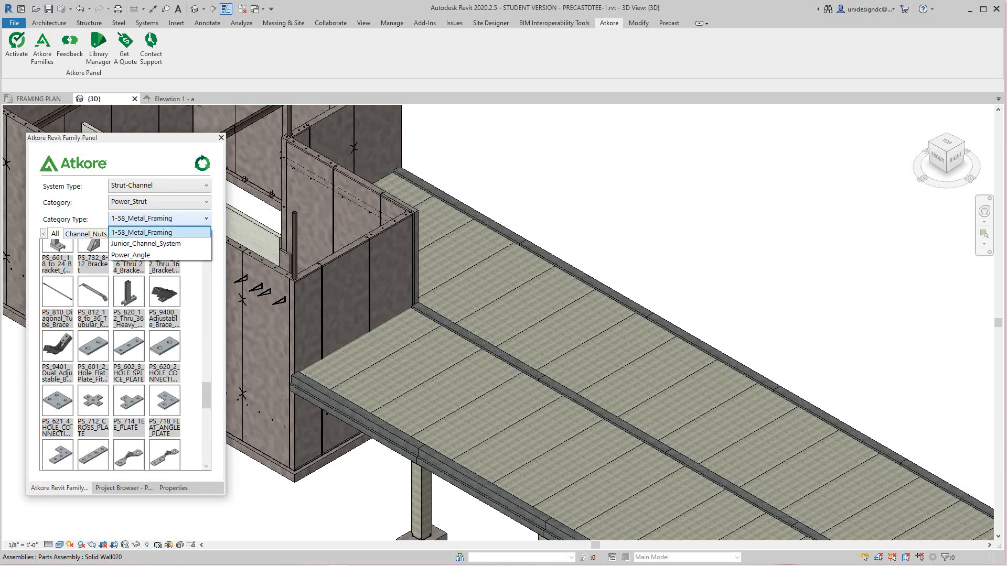
click(146, 243)
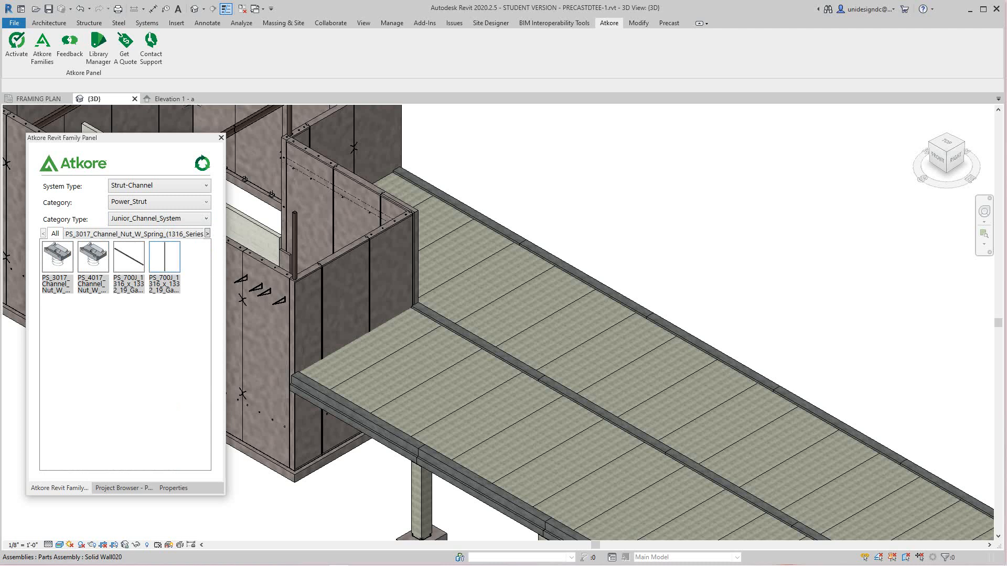
click(57, 256)
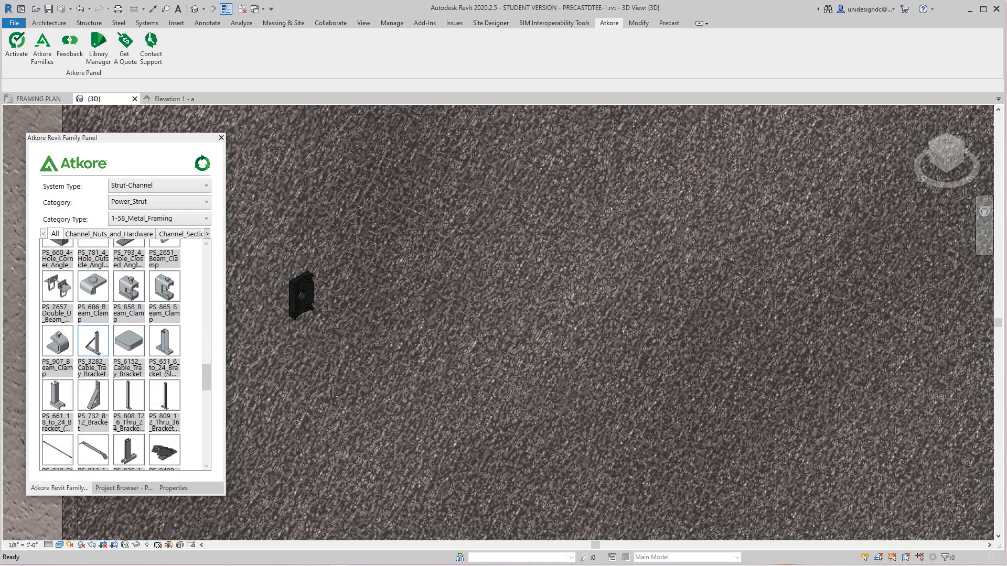
- Place the PS_820_12_Thru_36_Heavy_Duty_Bracket on the precast wall panel face
scroll(down, 3)
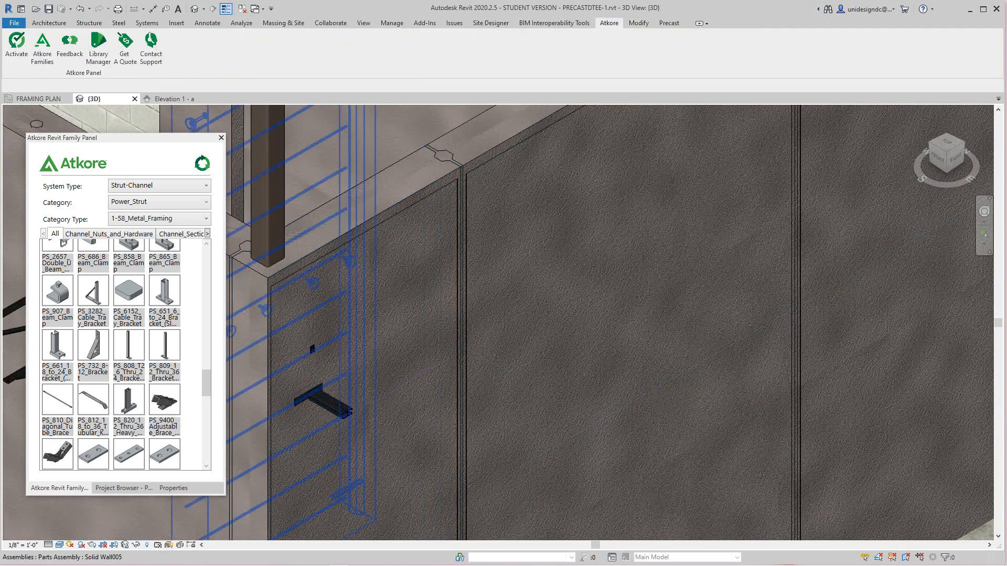
click(314, 403)
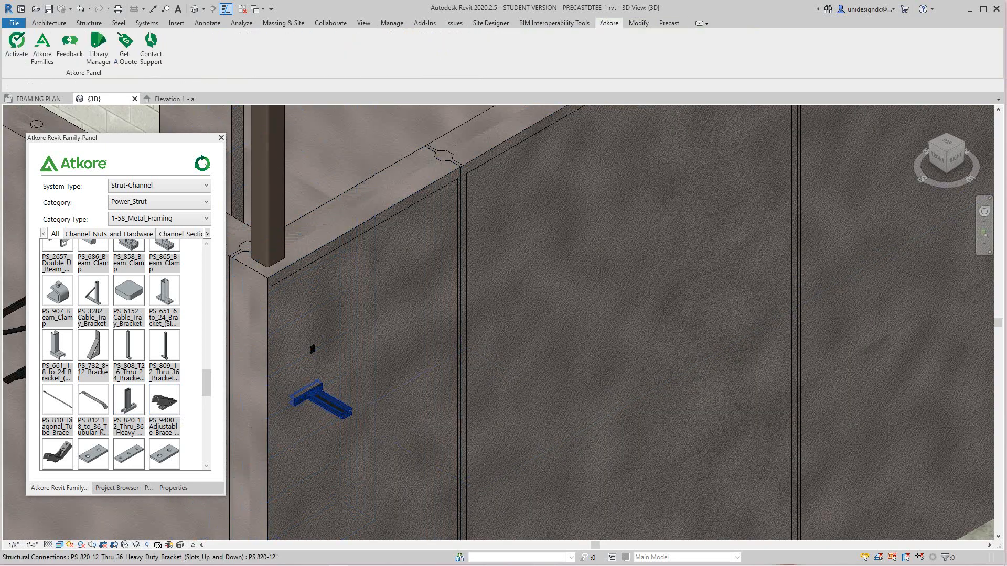